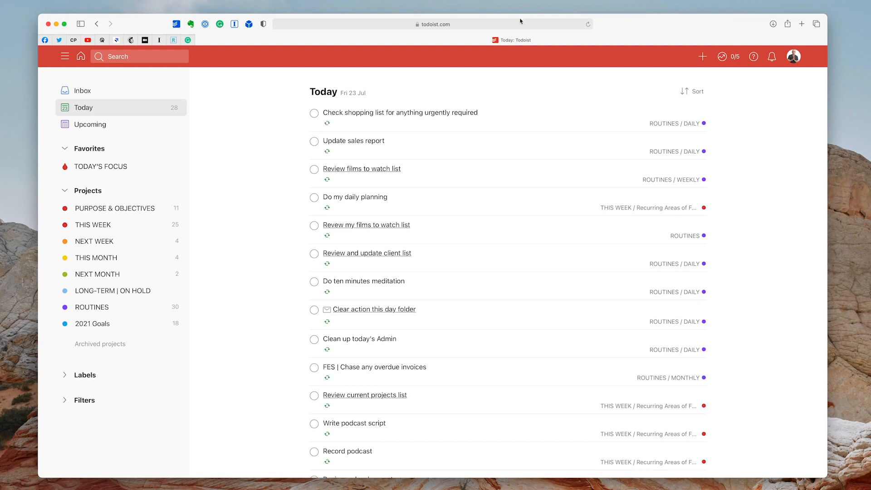
# Scroll down the Today list to reach the overdue-invoices and client follow-up tasks.
pyautogui.scroll(-3)
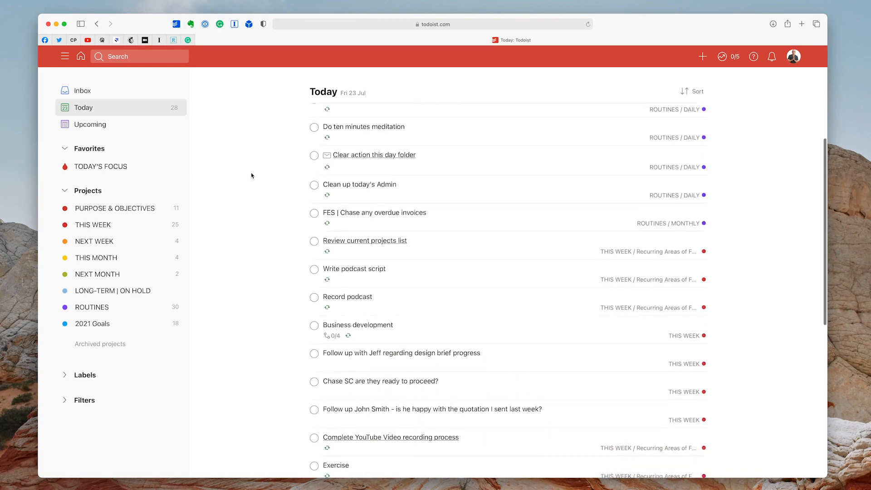
pyautogui.scroll(-3)
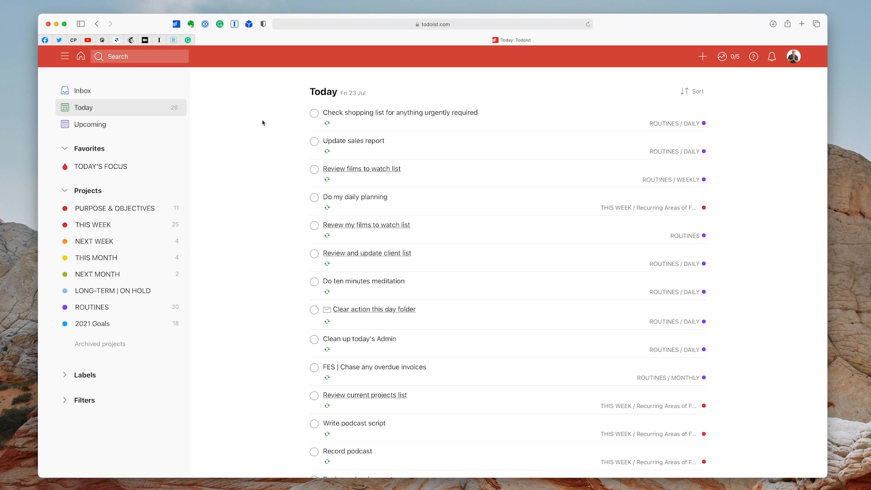
pyautogui.moveTo(248, 238)
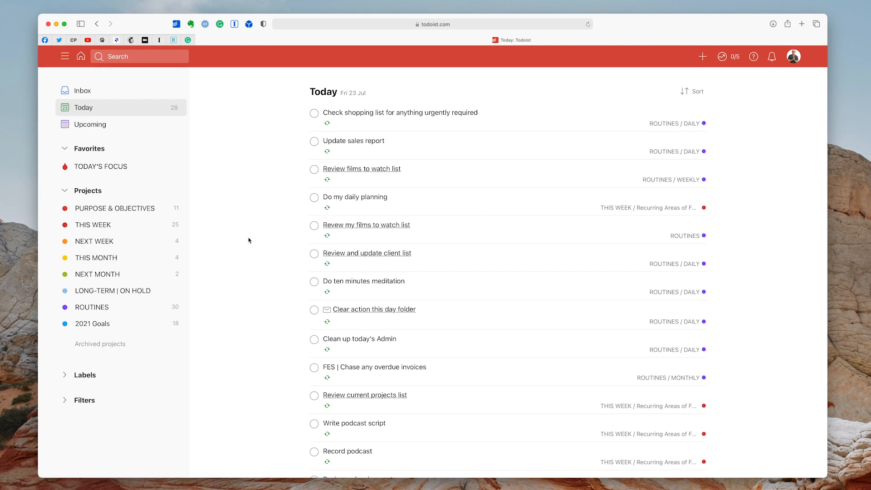
pyautogui.moveTo(246, 192)
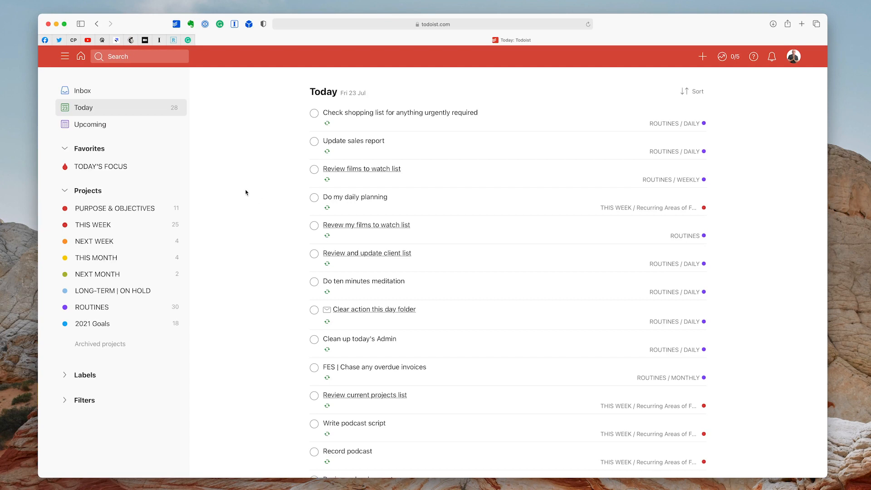
pyautogui.moveTo(250, 196)
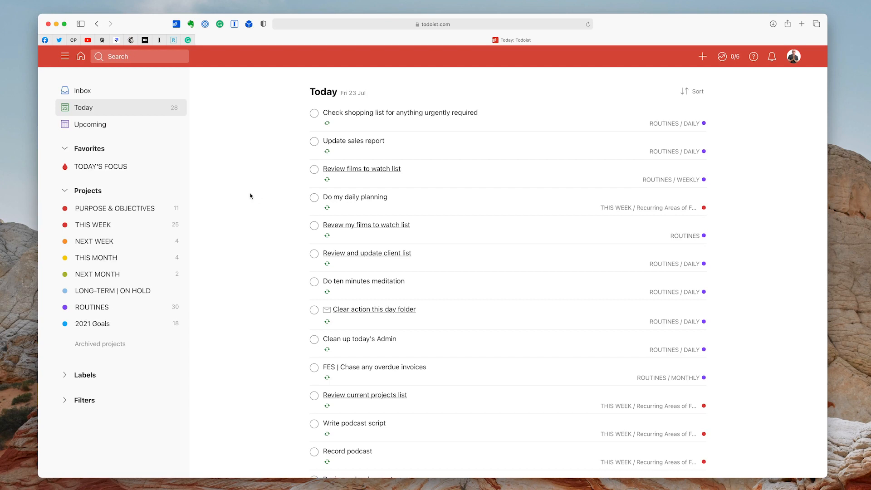
pyautogui.moveTo(438, 263)
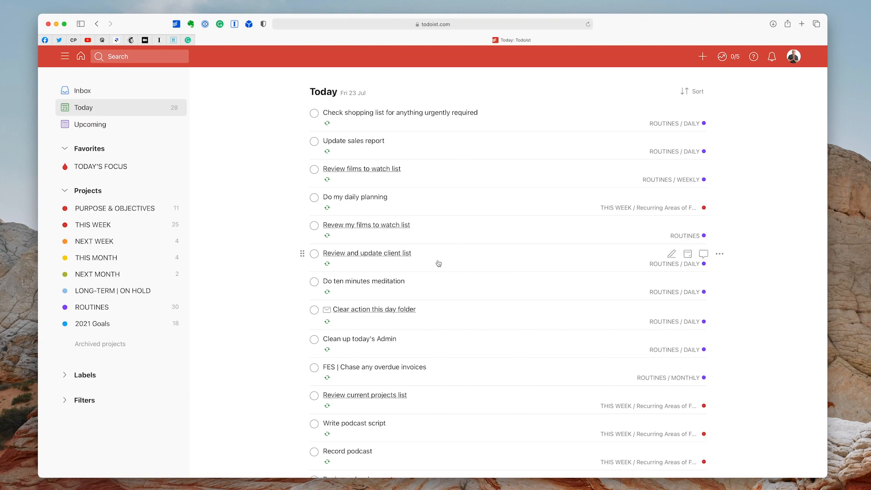
pyautogui.moveTo(444, 340)
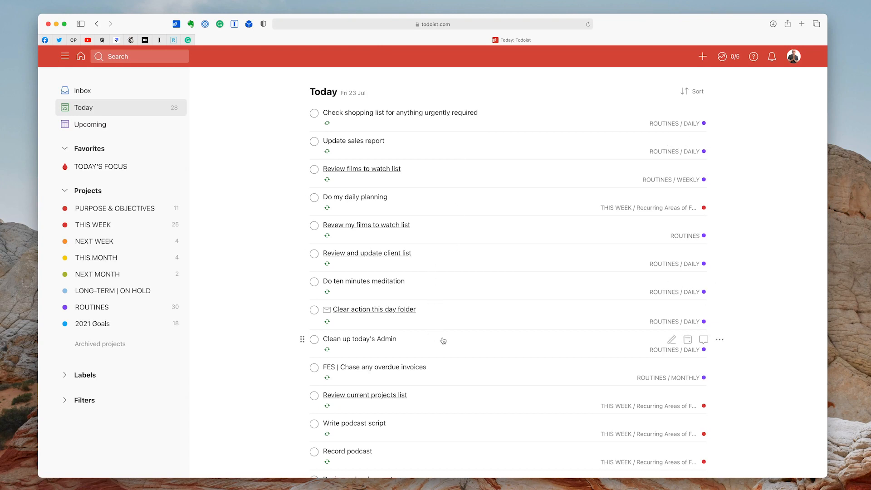
pyautogui.moveTo(457, 371)
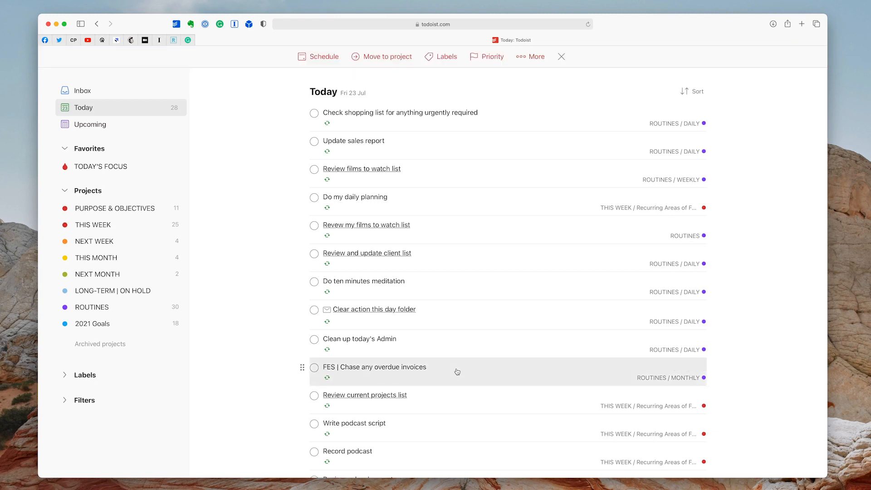
pyautogui.scroll(-3)
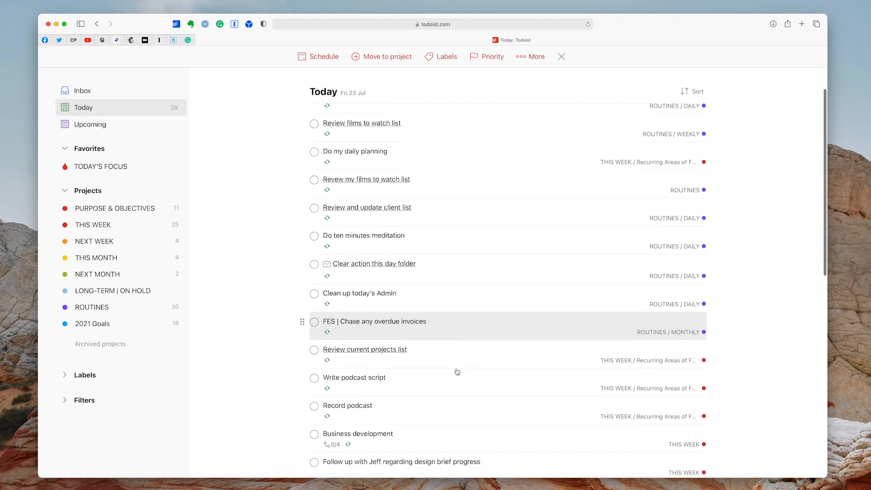
pyautogui.scroll(-3)
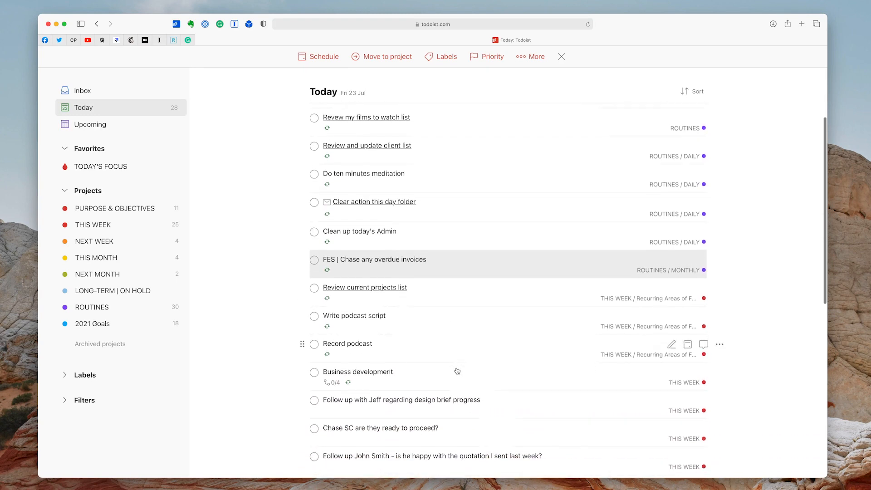
pyautogui.scroll(-3)
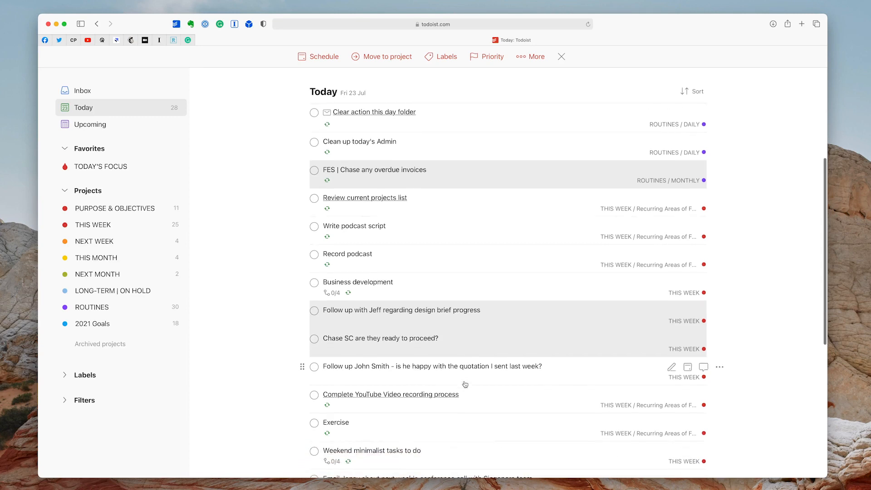
pyautogui.scroll(-3)
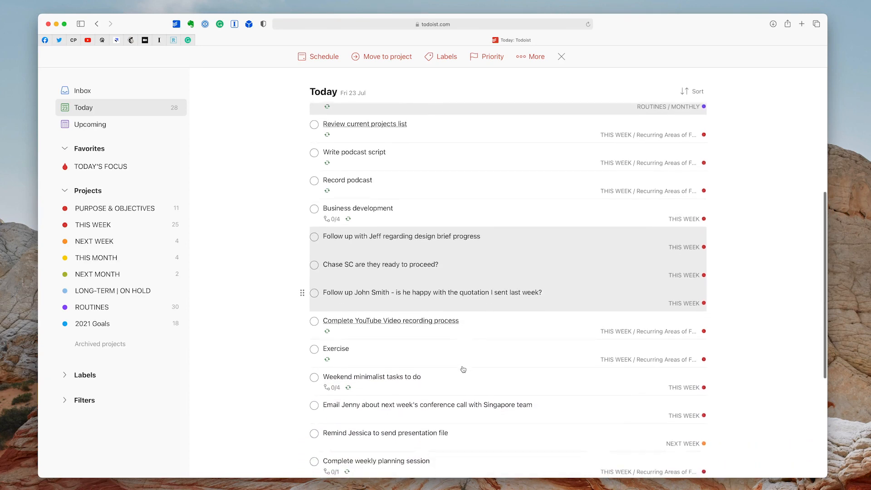
pyautogui.scroll(-3)
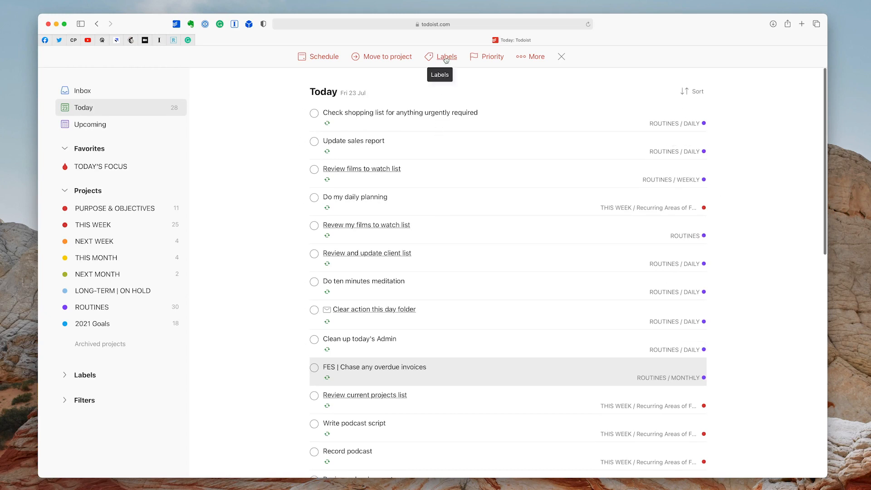
# Tick the Communications label in the bulk label picker for the selected tasks.
pyautogui.click(447, 57)
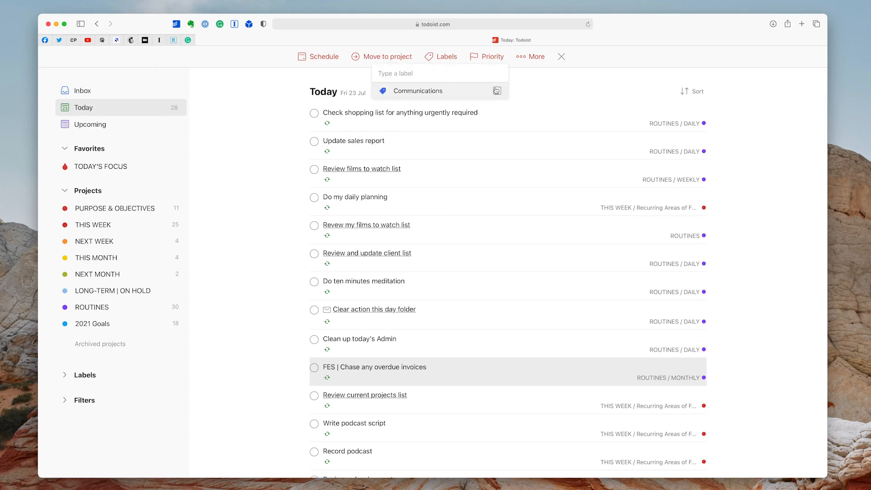
pyautogui.click(417, 91)
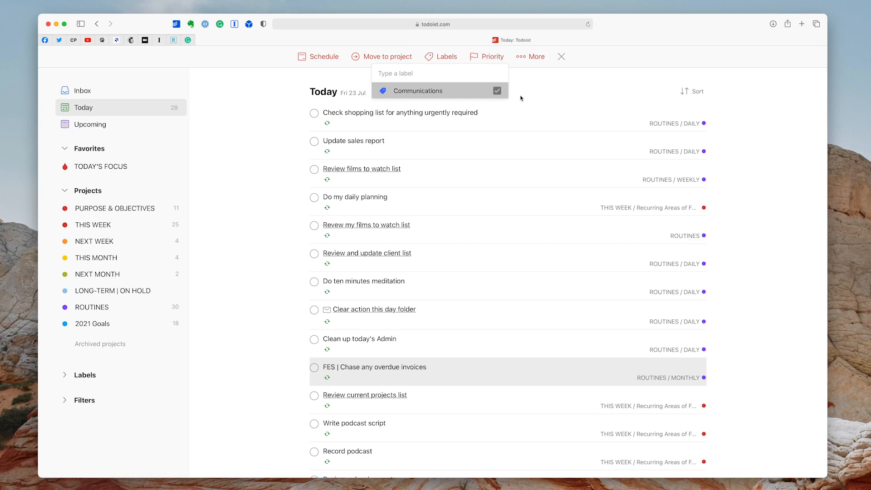
pyautogui.click(497, 91)
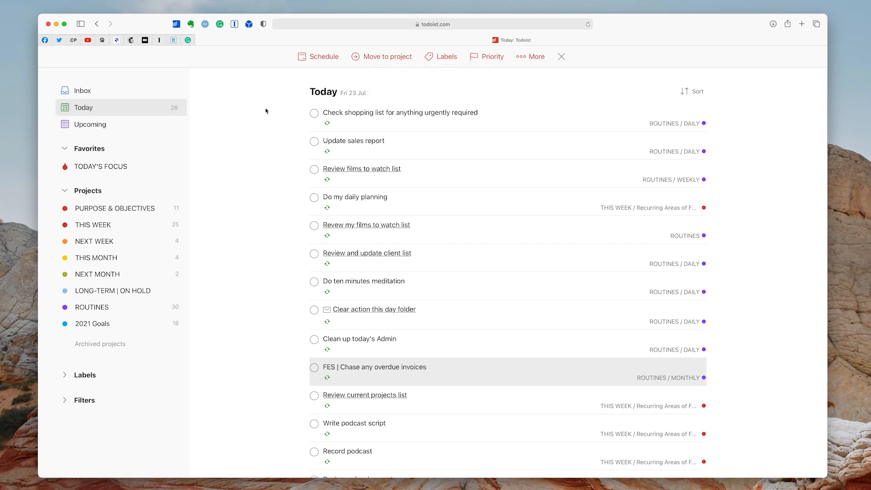
pyautogui.moveTo(446, 57)
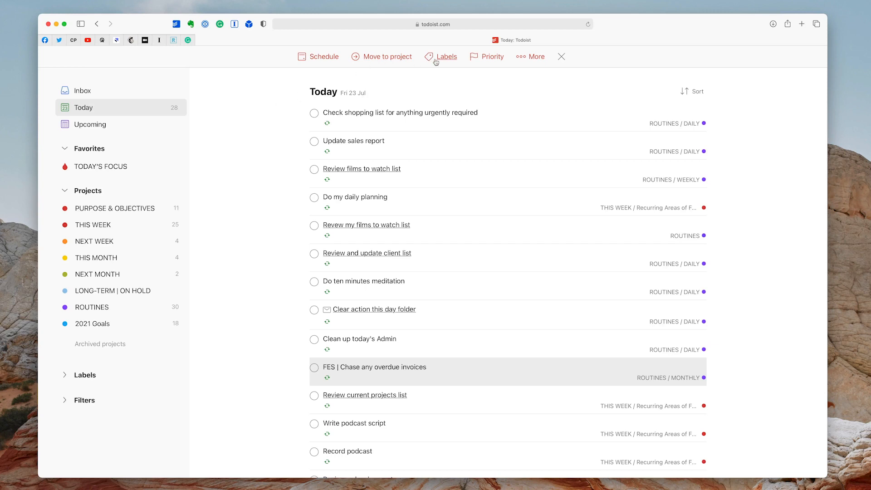
pyautogui.click(446, 57)
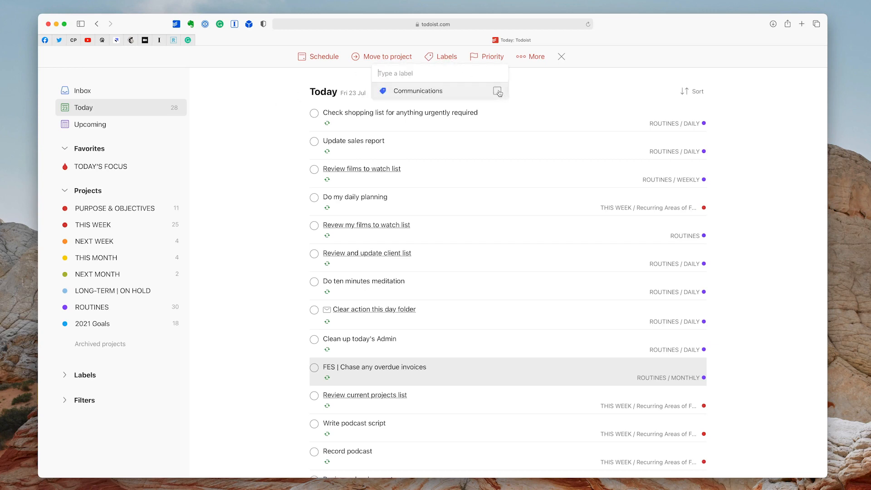
pyautogui.click(496, 91)
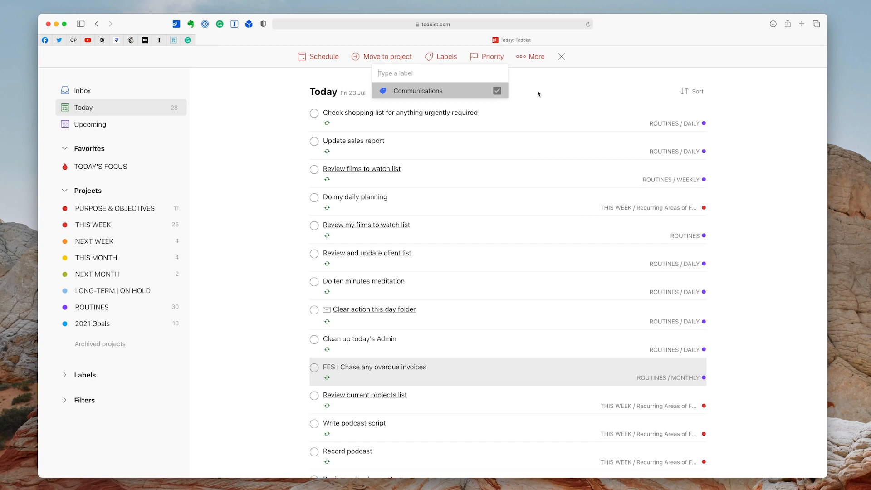
# Apply Communications to the invoice-chase and follow-up tasks and exit the bulk edit.
pyautogui.click(561, 56)
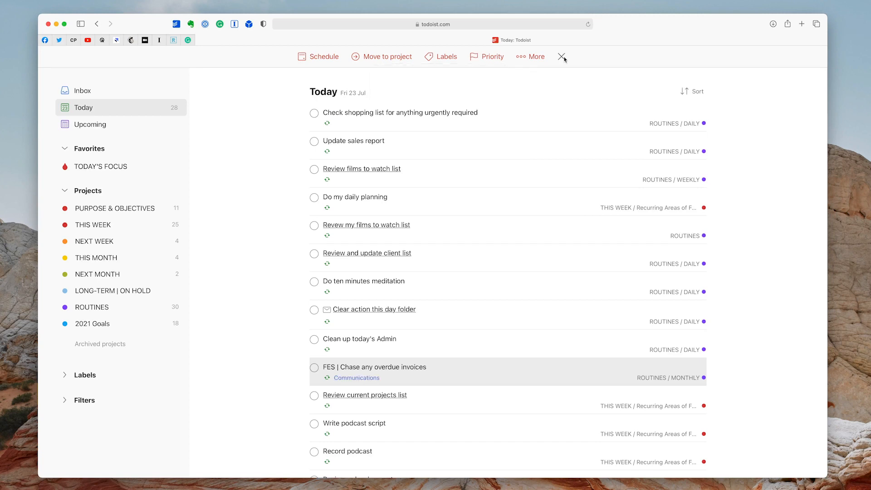
pyautogui.click(563, 56)
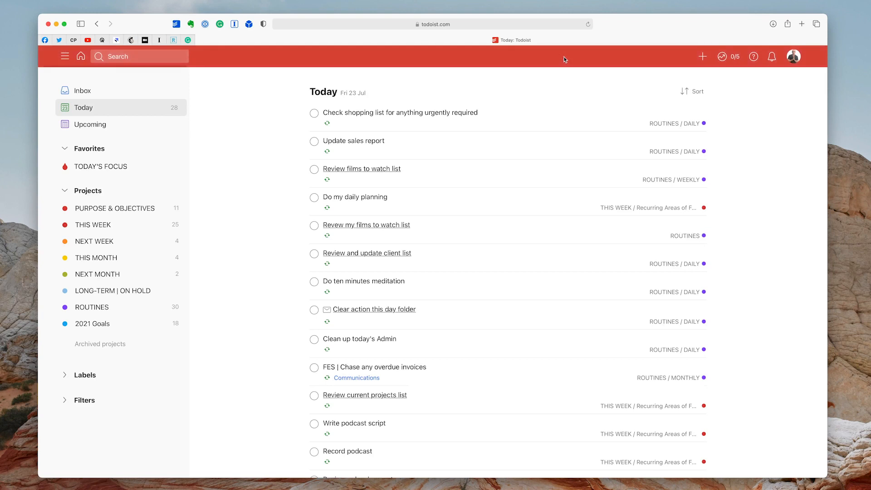
pyautogui.moveTo(381, 367)
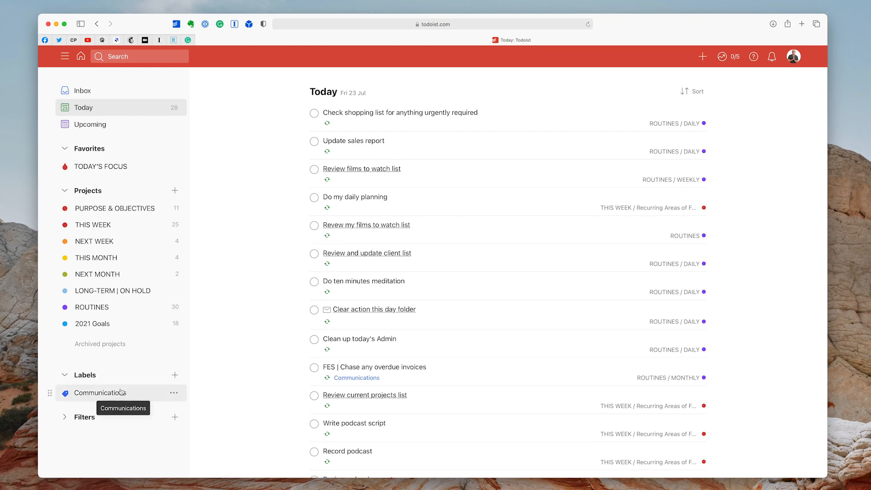
# View the Communications label, then open the Today's Communications filter from the sidebar Filters.
pyautogui.click(100, 392)
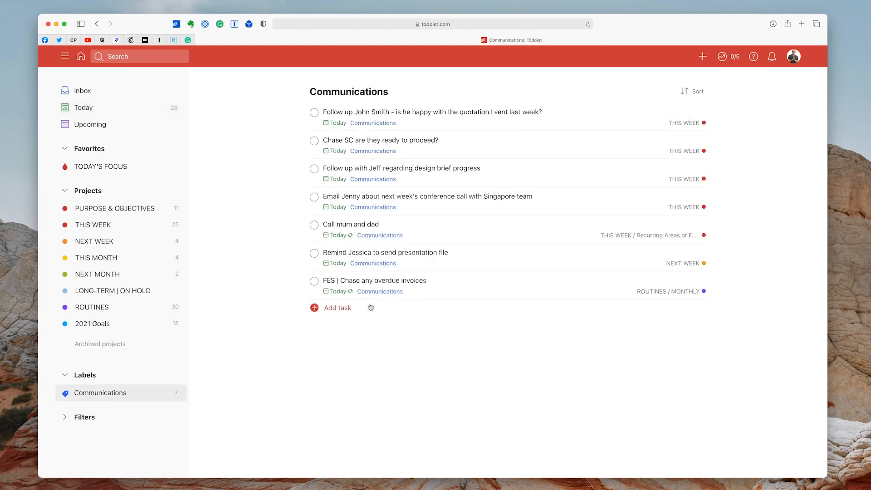
pyautogui.moveTo(328, 373)
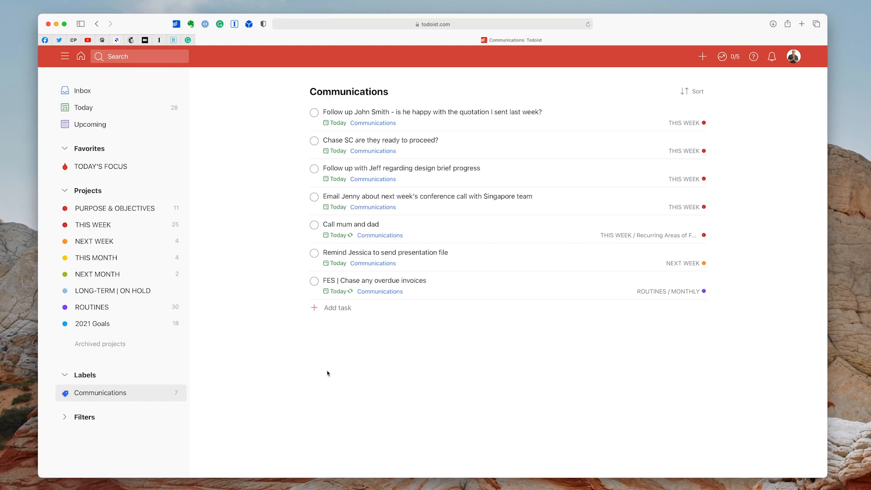
pyautogui.moveTo(314, 373)
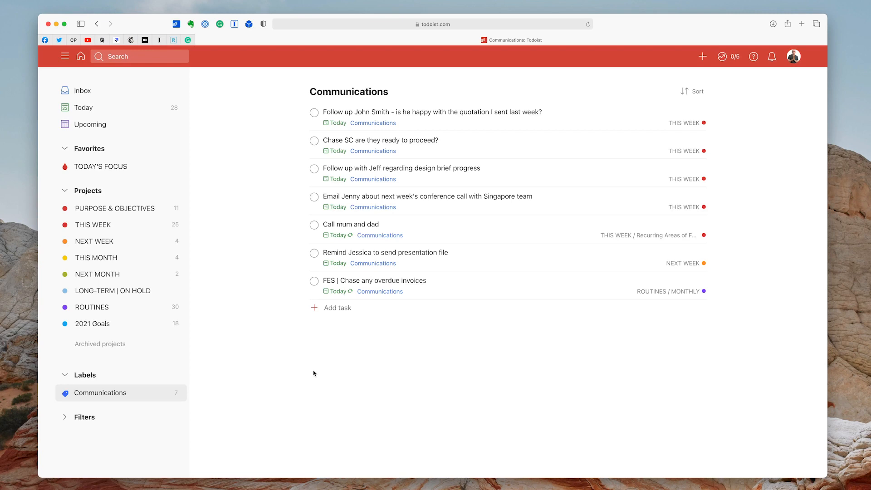
pyautogui.click(83, 417)
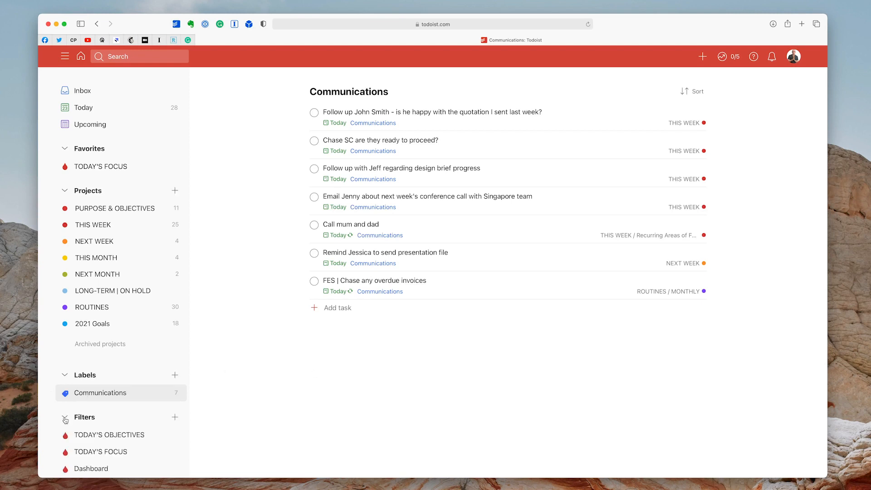
pyautogui.scroll(-3)
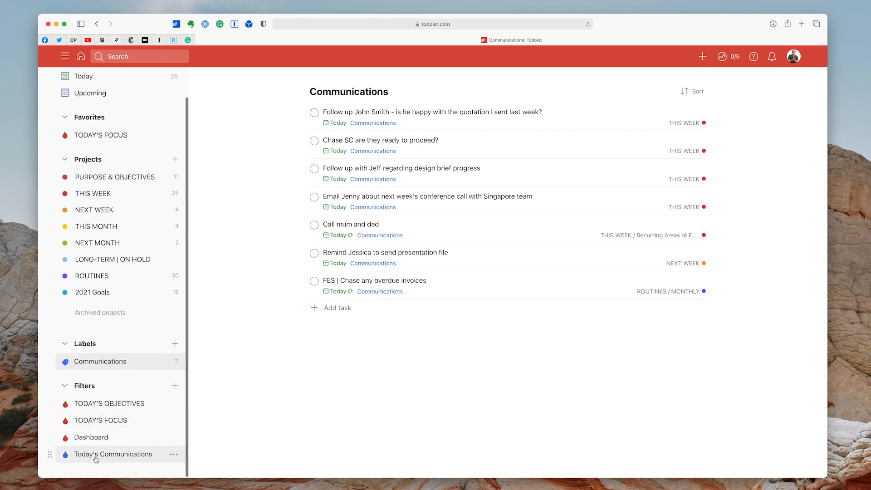
pyautogui.click(114, 454)
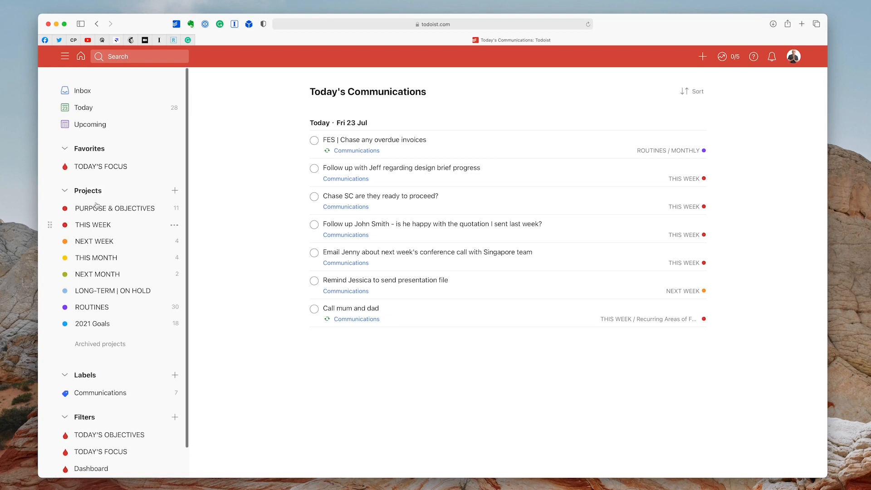
# Return to Today and tag Update sales report with the Communications label.
pyautogui.click(83, 108)
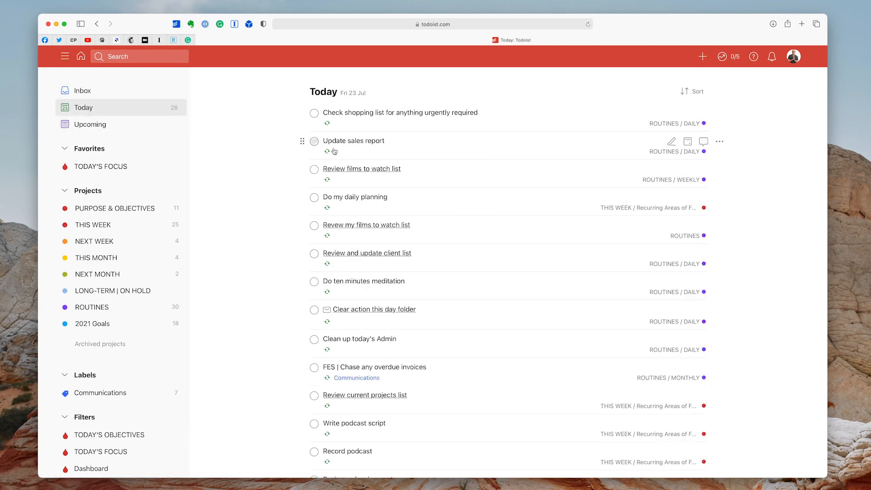
pyautogui.moveTo(459, 152)
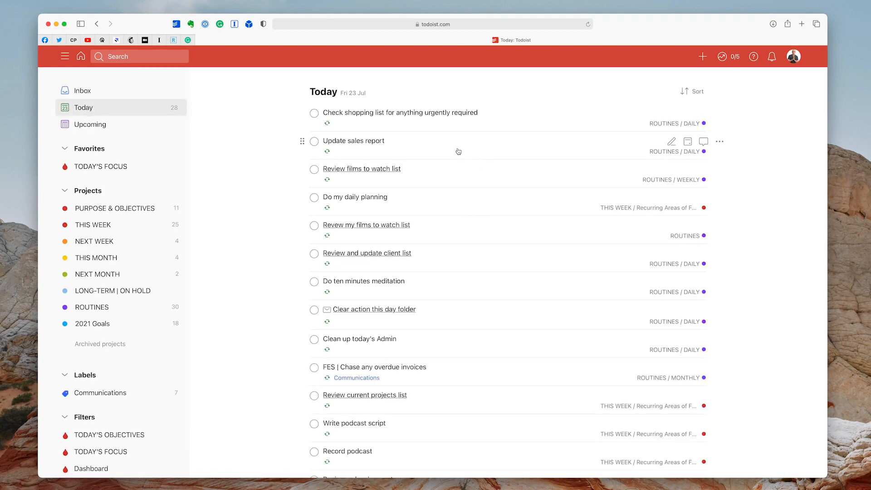
pyautogui.moveTo(365, 136)
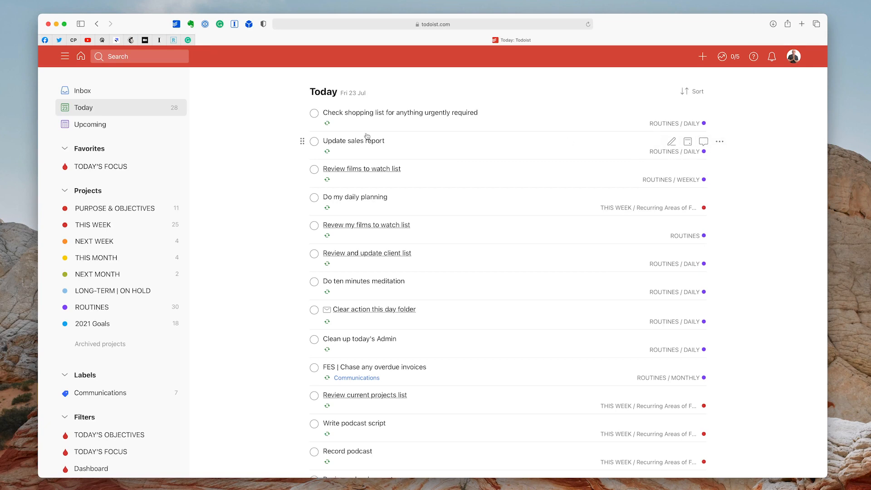
pyautogui.click(361, 140)
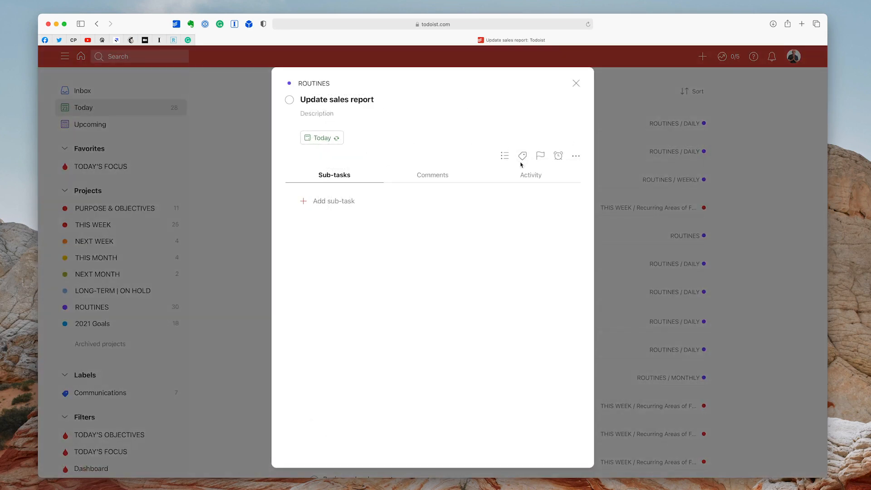
pyautogui.click(523, 156)
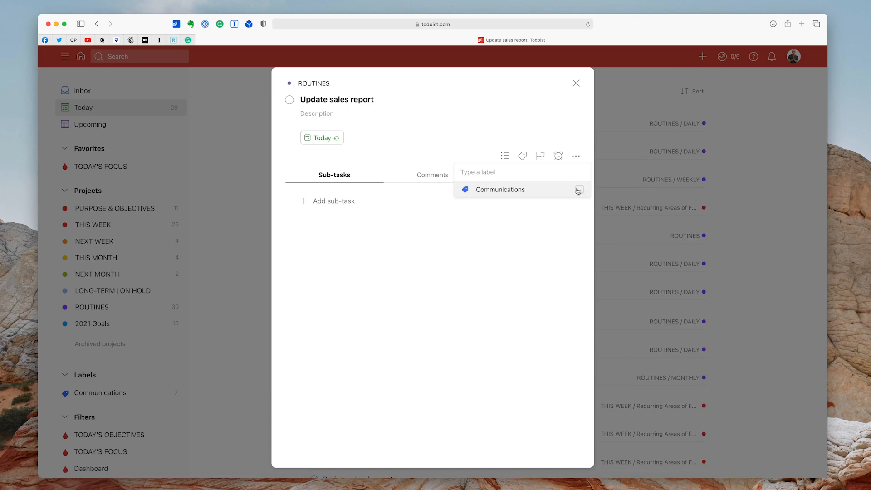
pyautogui.click(500, 190)
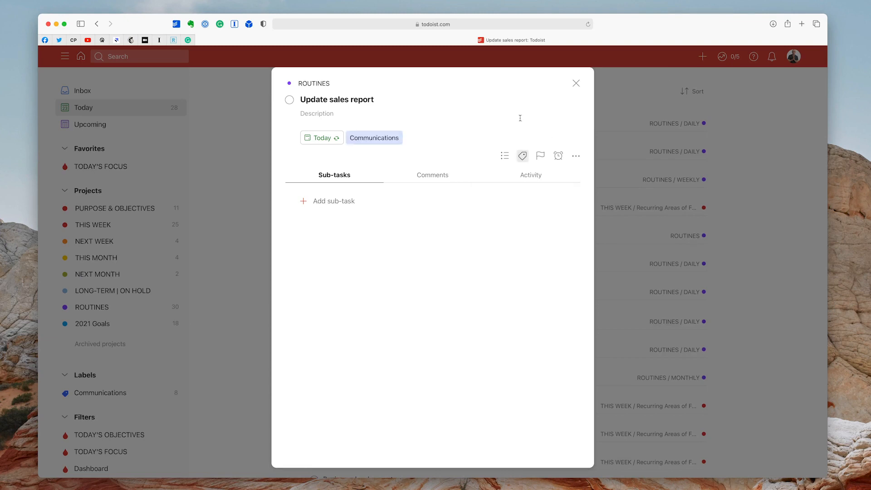
# Move Update sales report's due date from Today to Tomorrow.
pyautogui.click(322, 137)
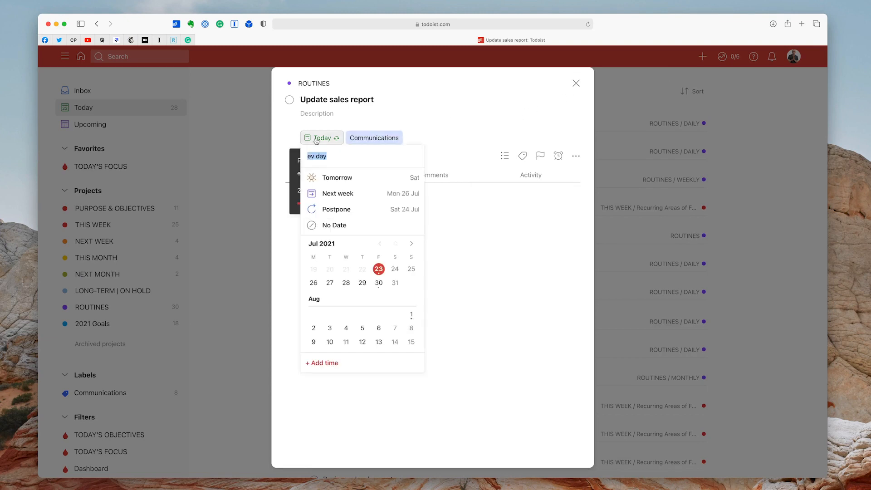
pyautogui.moveTo(338, 180)
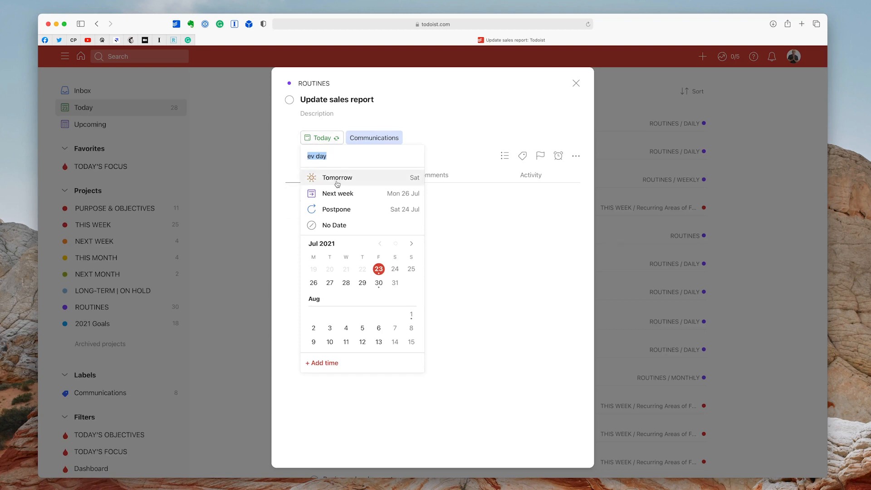
pyautogui.click(337, 177)
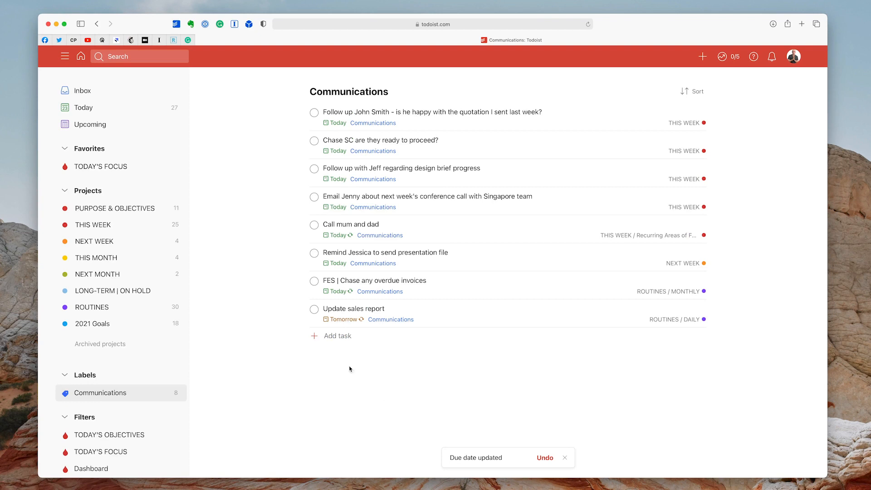
pyautogui.moveTo(386, 329)
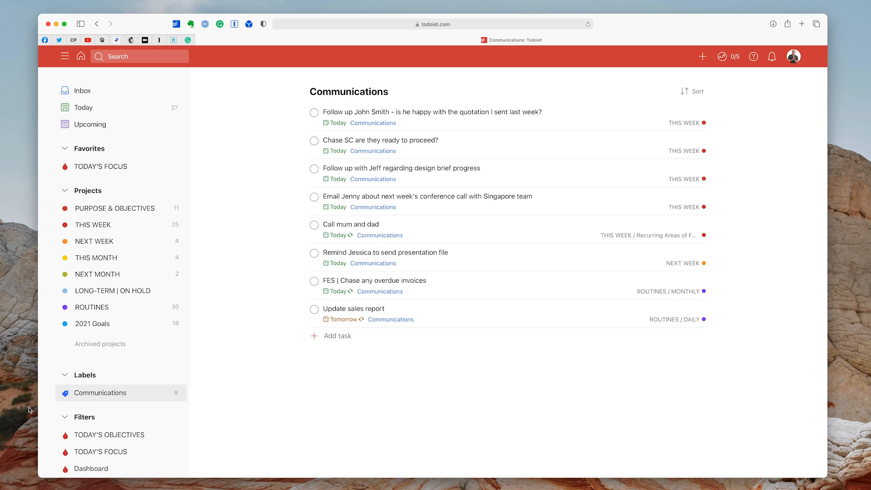
# Reopen the Today's Communications filter, now listing seven tasks for Fri 23 Jul.
pyautogui.scroll(-3)
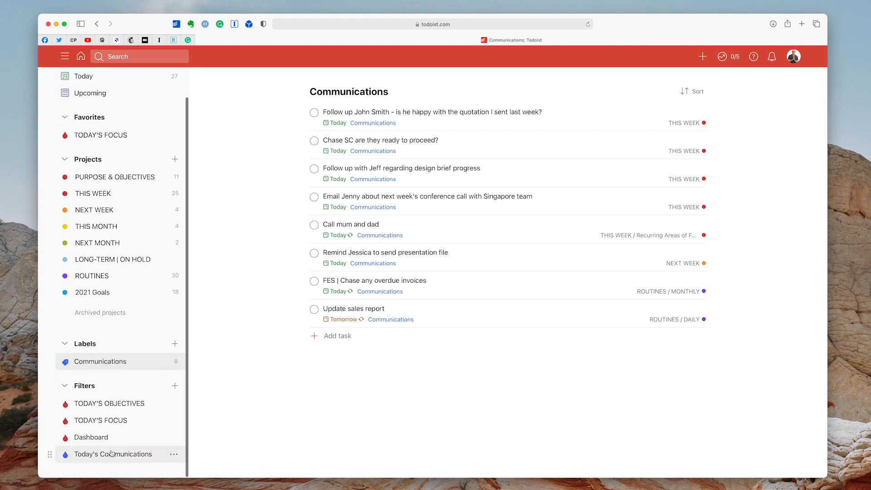
pyautogui.click(113, 454)
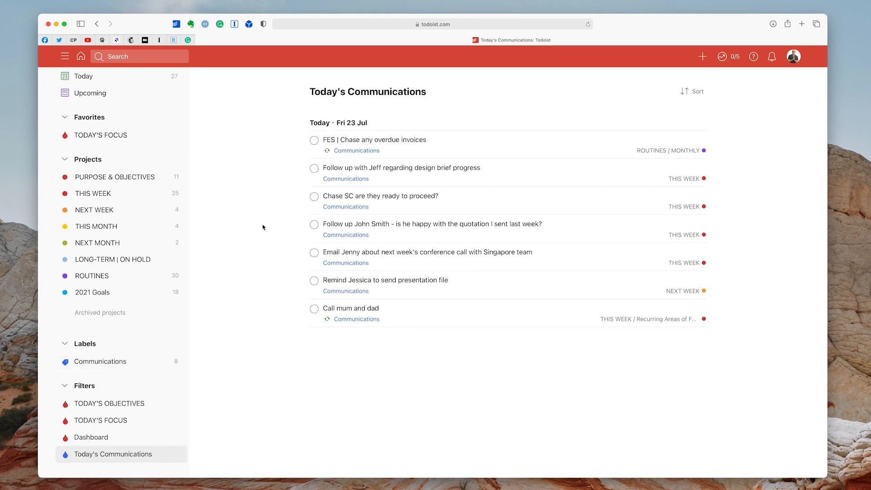
pyautogui.moveTo(297, 374)
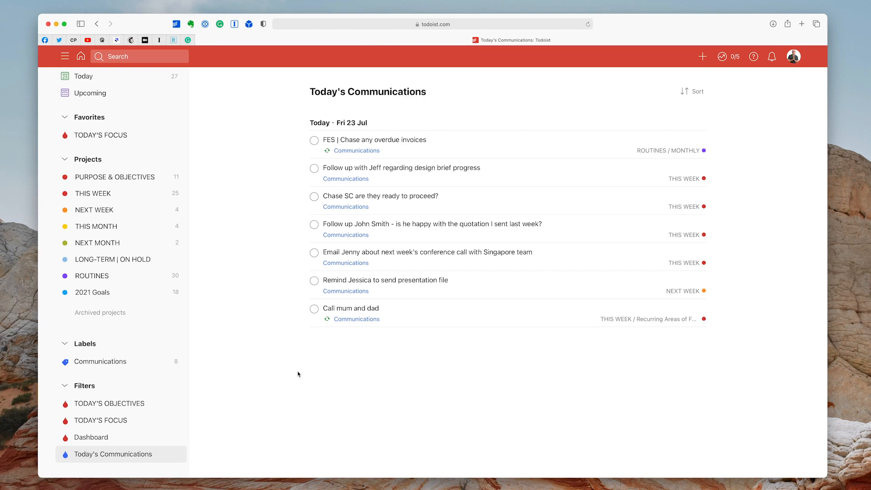
pyautogui.moveTo(174, 454)
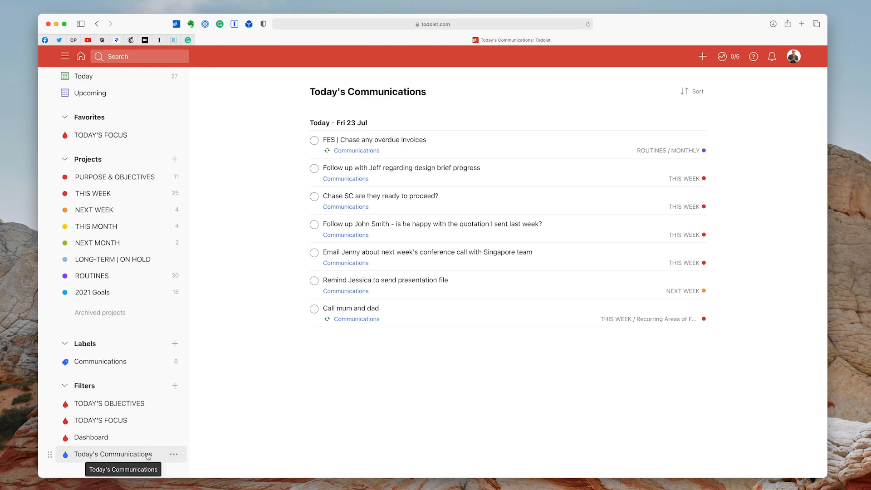
# Add Today's Communications to Favorites from its ⋯ options menu.
pyautogui.click(173, 455)
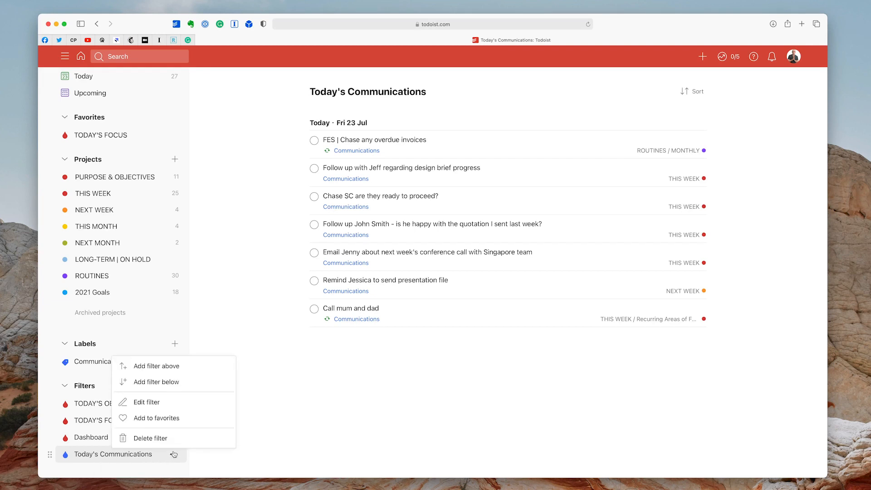
pyautogui.click(157, 417)
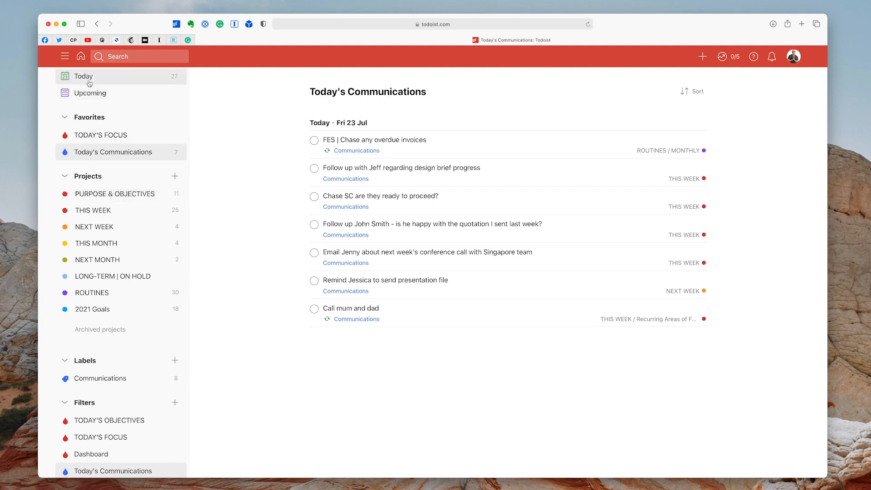
# Go back to the Today list and select the Write podcast script task.
pyautogui.click(82, 76)
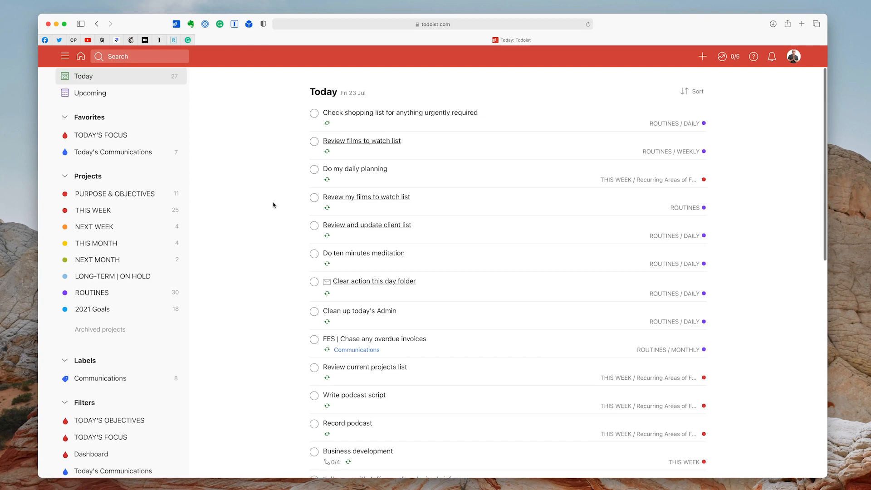
pyautogui.scroll(-3)
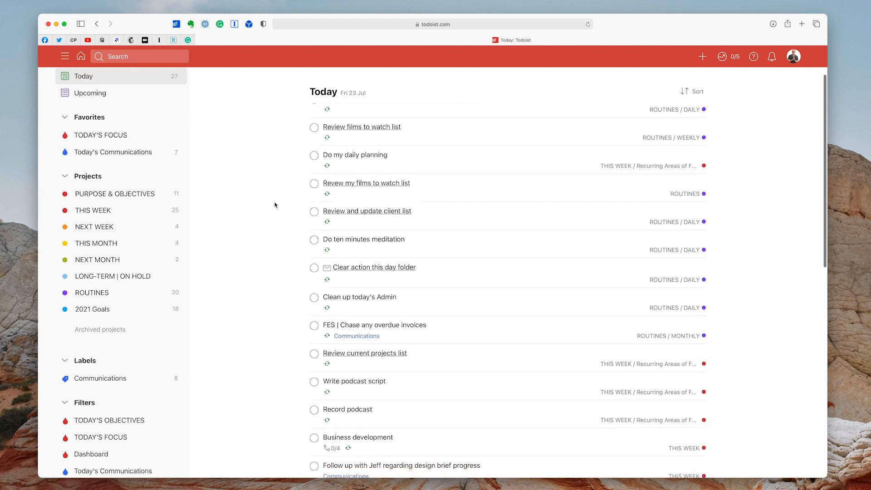
pyautogui.scroll(-3)
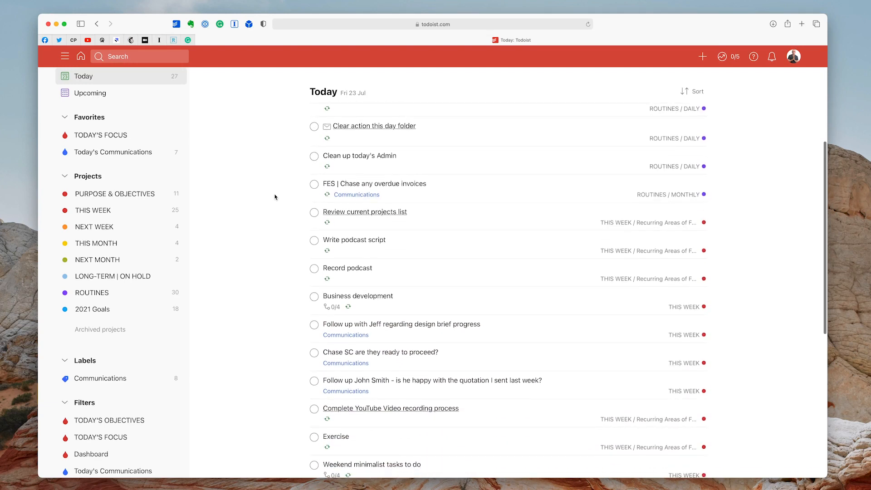
pyautogui.scroll(-3)
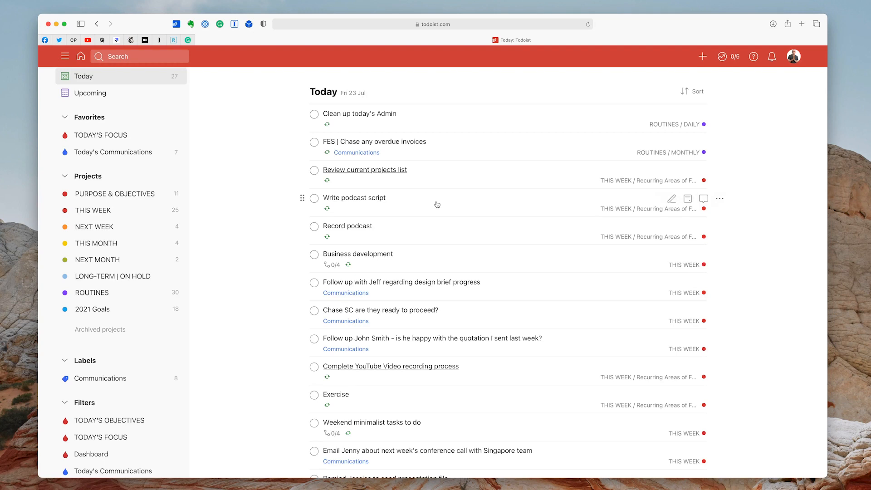
pyautogui.click(314, 198)
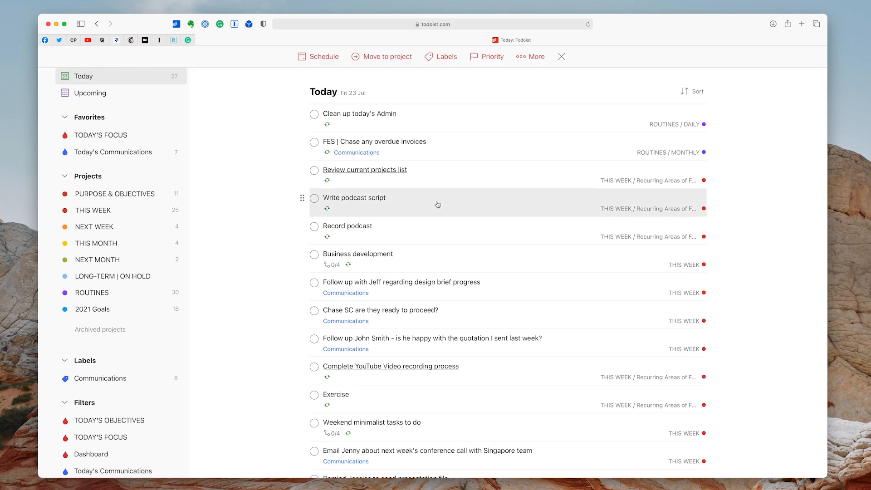
pyautogui.moveTo(456, 225)
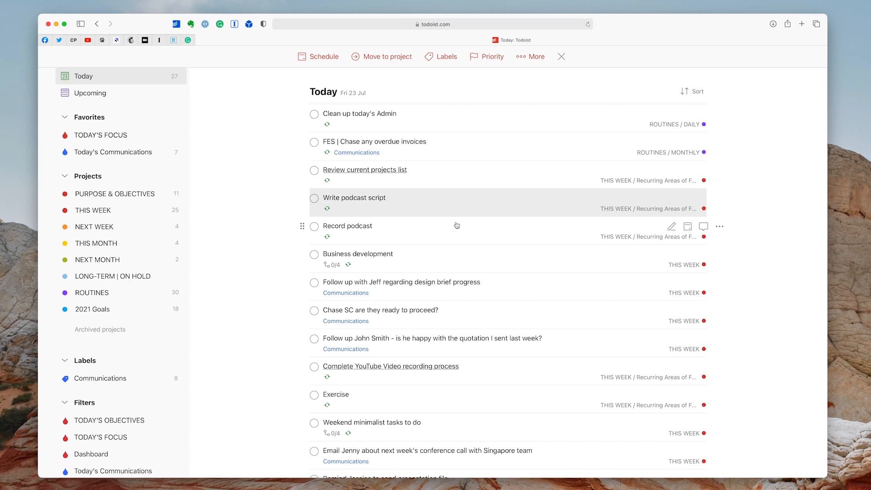
pyautogui.moveTo(471, 233)
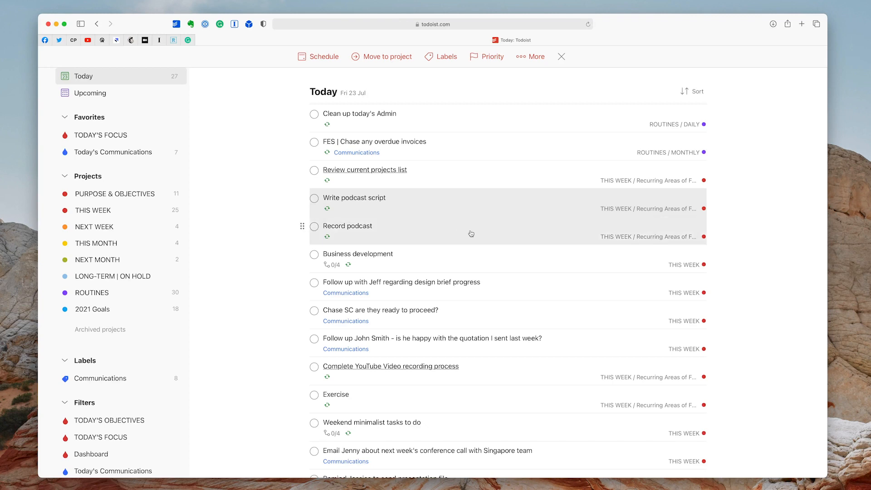
pyautogui.moveTo(501, 246)
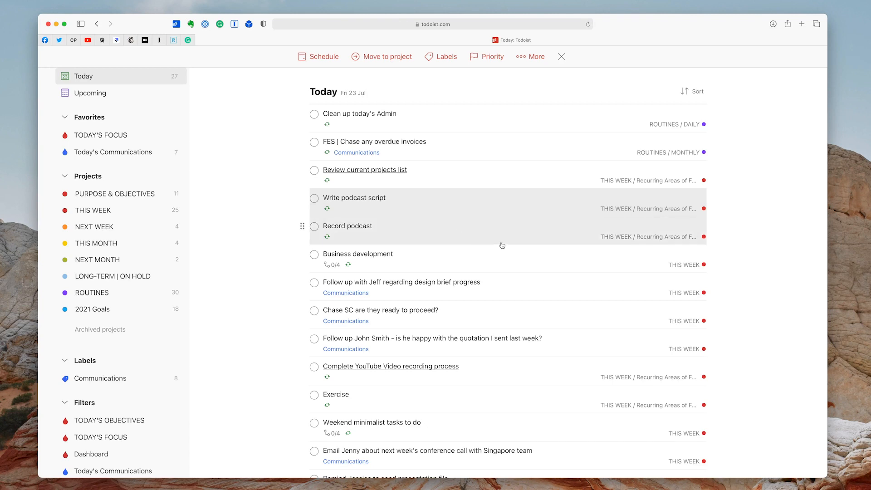
pyautogui.moveTo(498, 230)
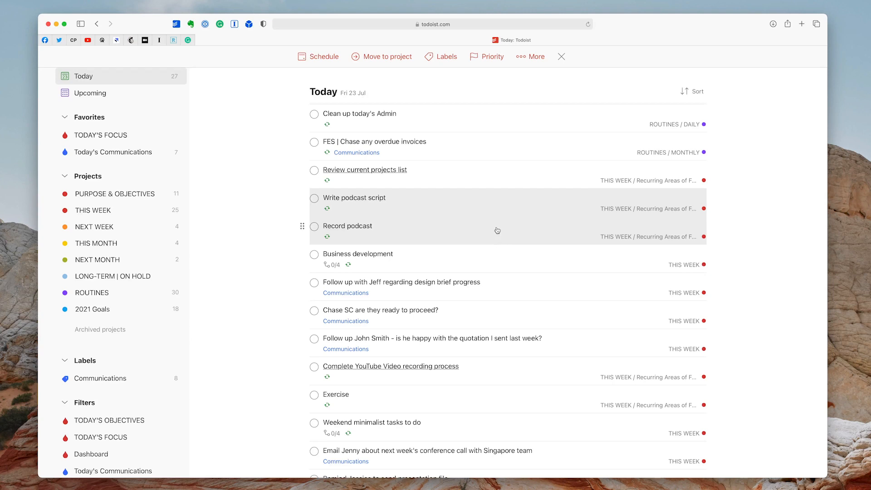
pyautogui.moveTo(490, 65)
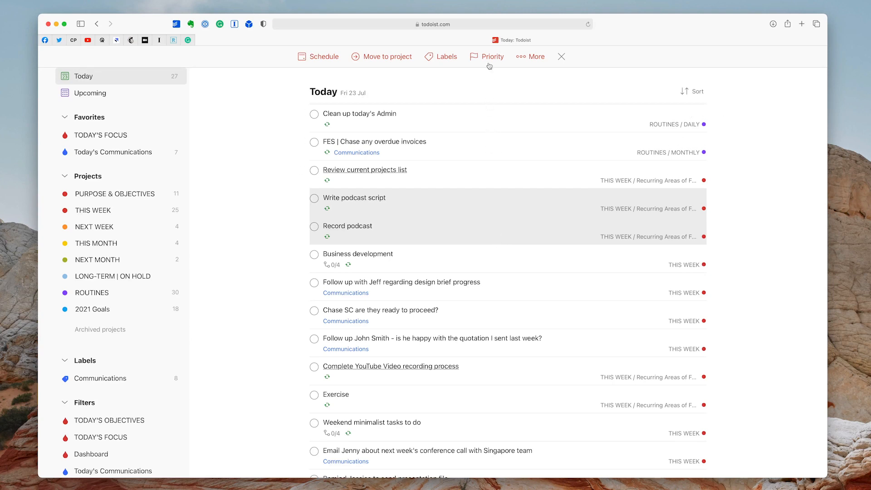
# Set Write podcast script and Record podcast to Priority 1 from the bulk-edit bar.
pyautogui.click(491, 56)
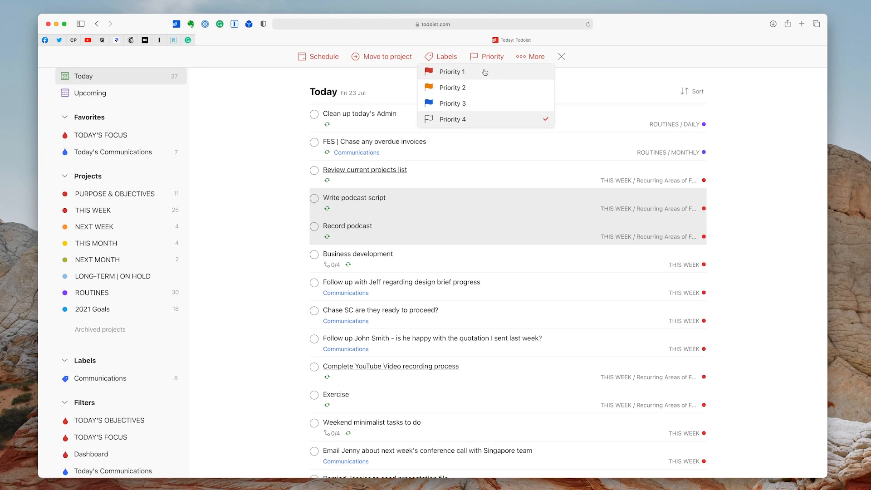
pyautogui.click(453, 72)
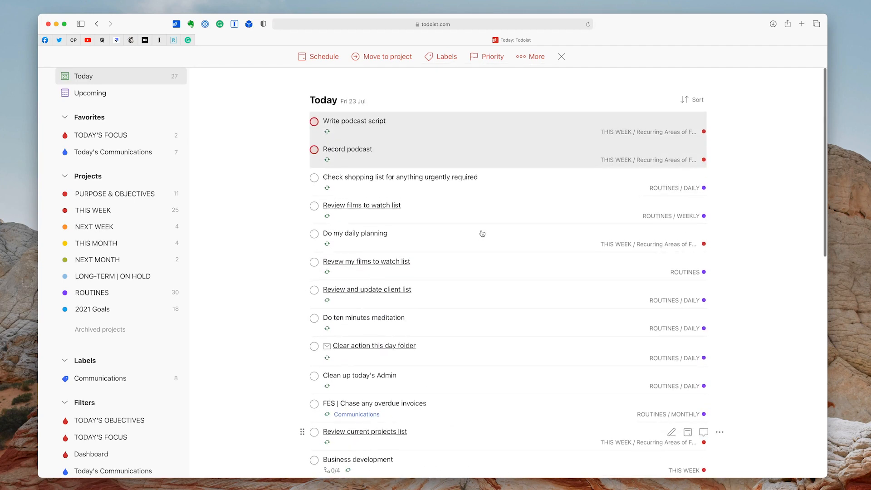
pyautogui.scroll(-3)
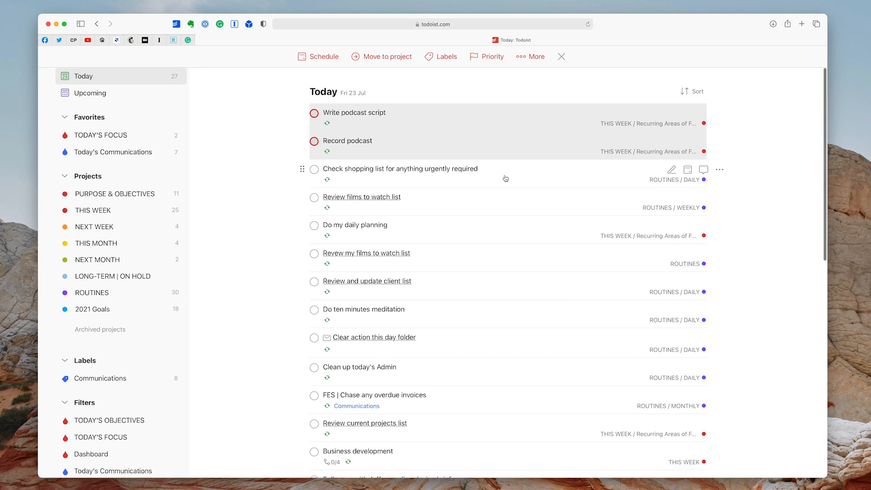
# Peek at Check shopping list's details, then scroll through the whole Today list to review it.
pyautogui.click(400, 168)
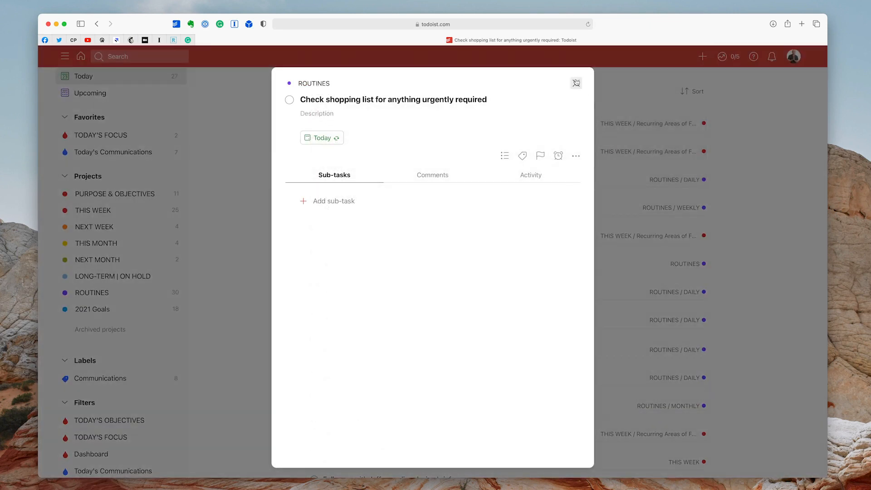
pyautogui.click(576, 82)
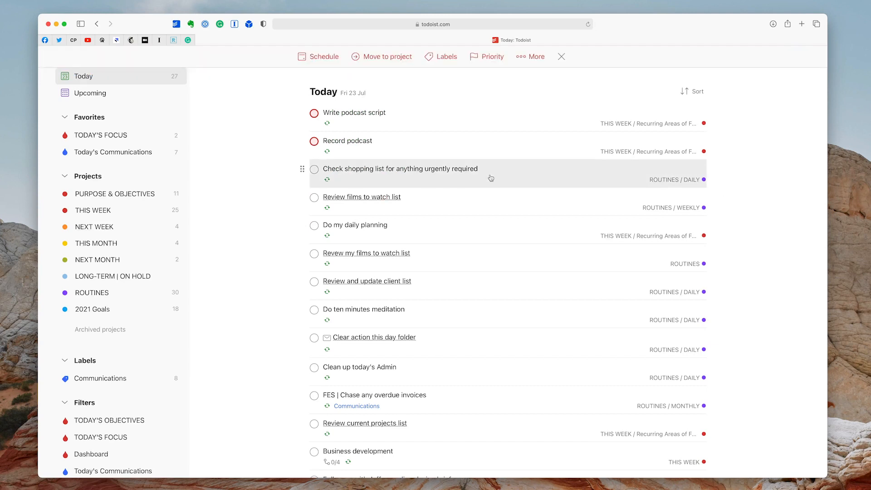
pyautogui.moveTo(500, 230)
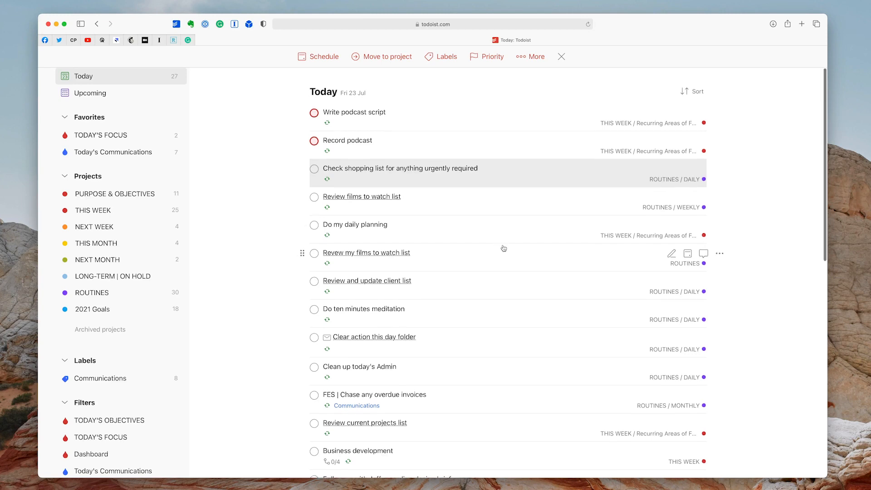
pyautogui.scroll(-3)
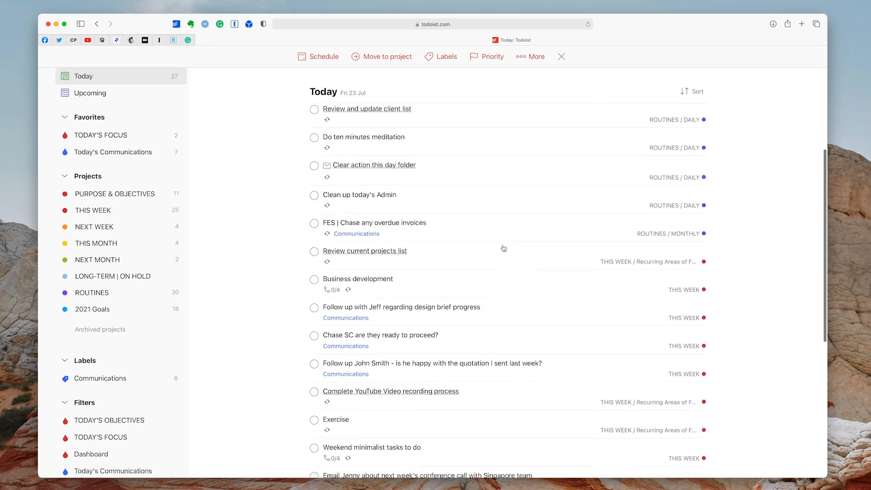
pyautogui.scroll(-3)
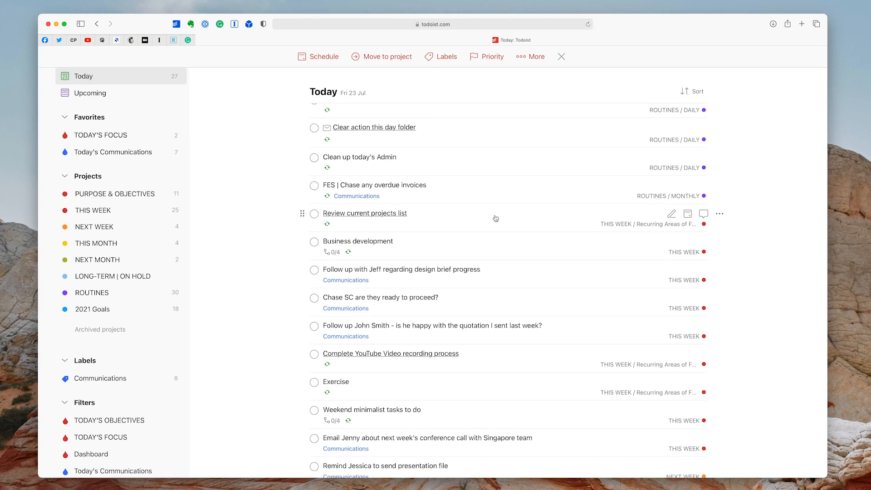
pyautogui.scroll(-3)
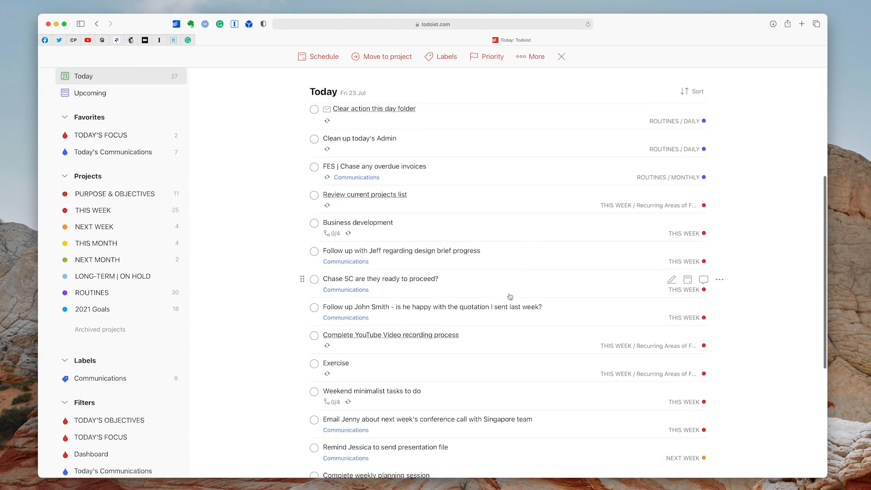
pyautogui.scroll(-3)
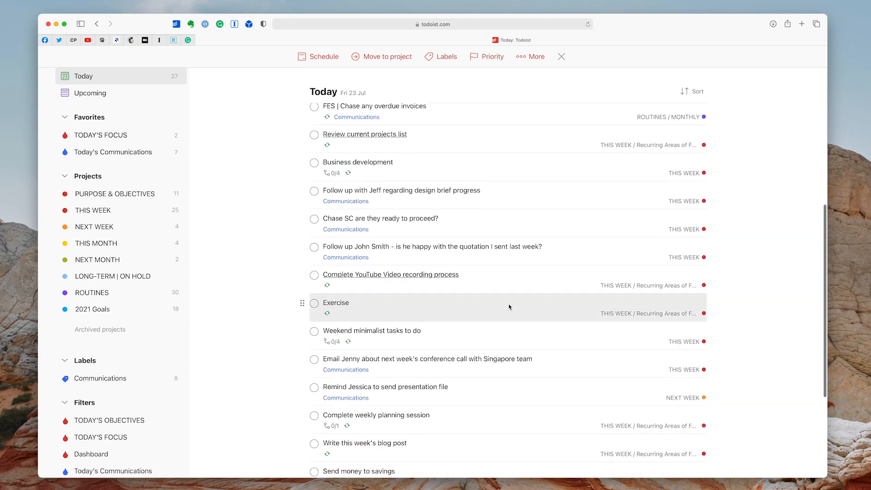
pyautogui.scroll(-3)
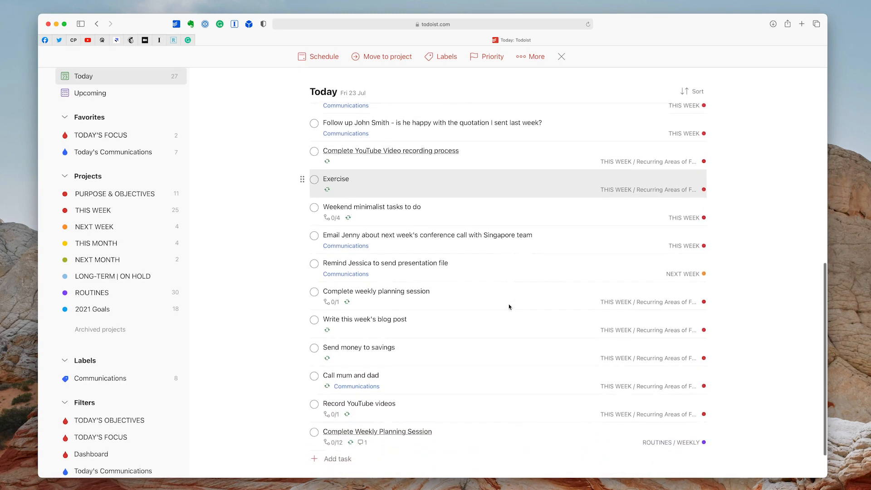
pyautogui.scroll(-3)
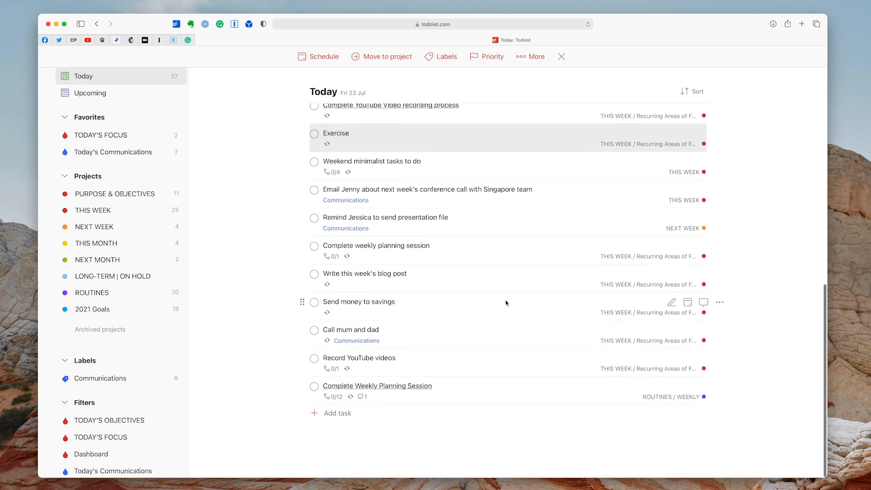
pyautogui.moveTo(496, 364)
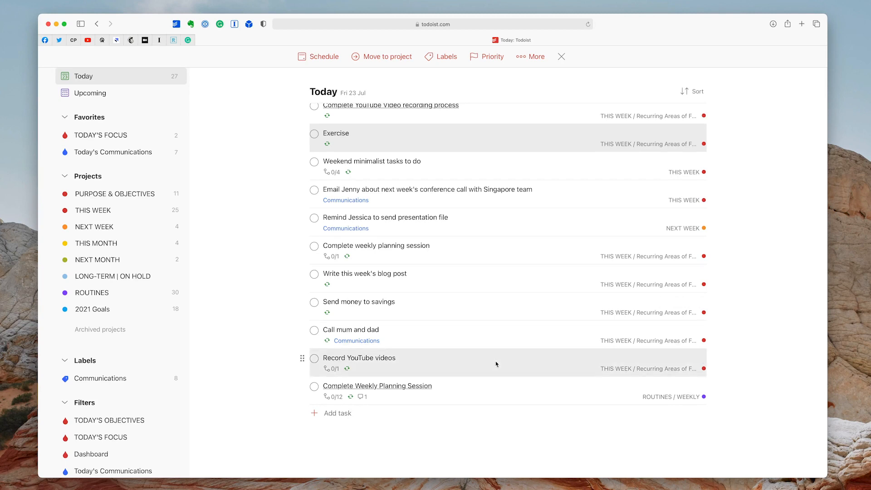
pyautogui.scroll(-3)
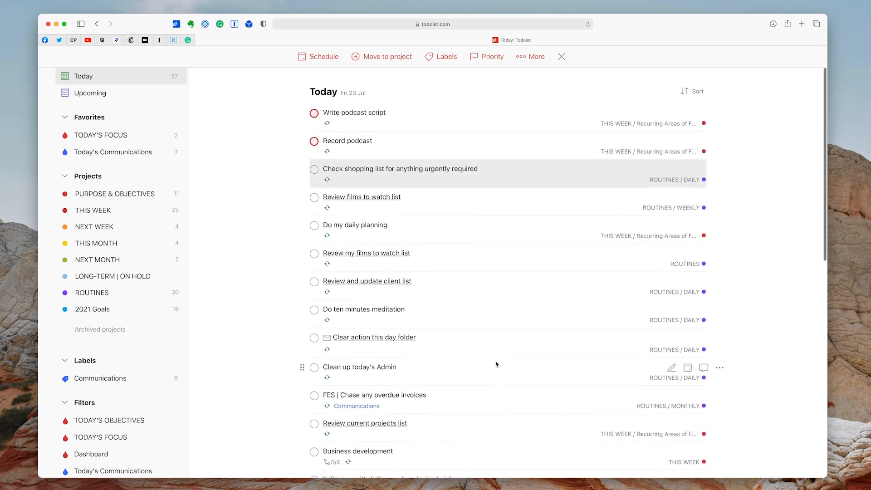
pyautogui.moveTo(491, 56)
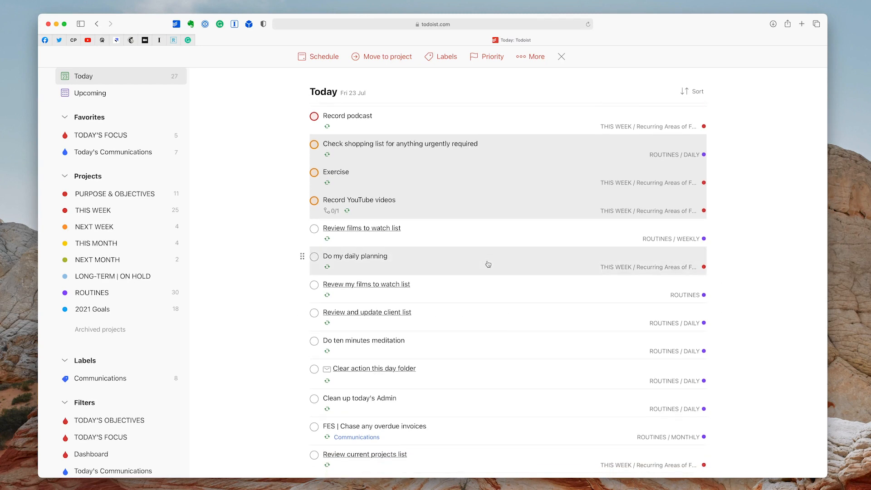
# Scroll down the Today list to reach the daily planning, today's Admin and projects-review tasks.
pyautogui.scroll(-3)
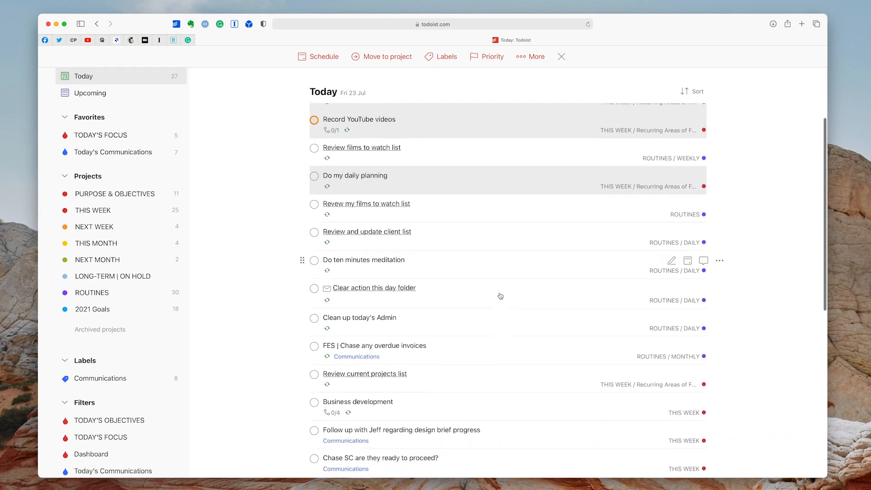
pyautogui.scroll(-3)
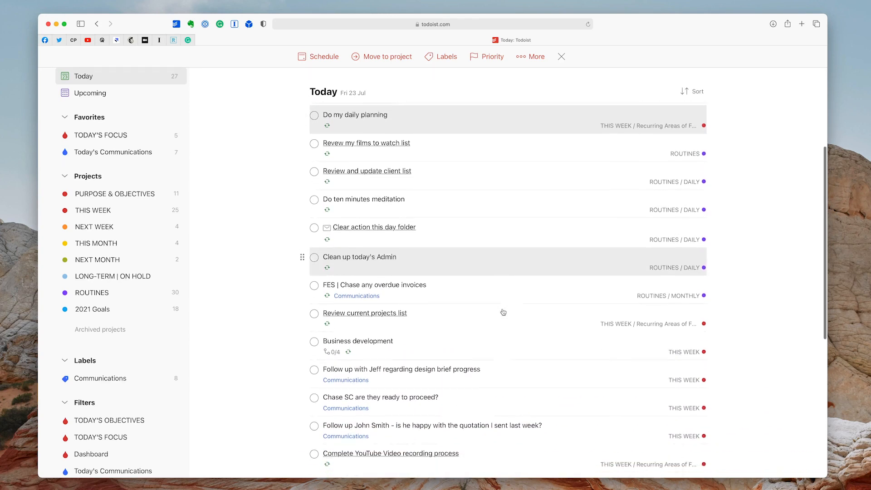
pyautogui.scroll(-3)
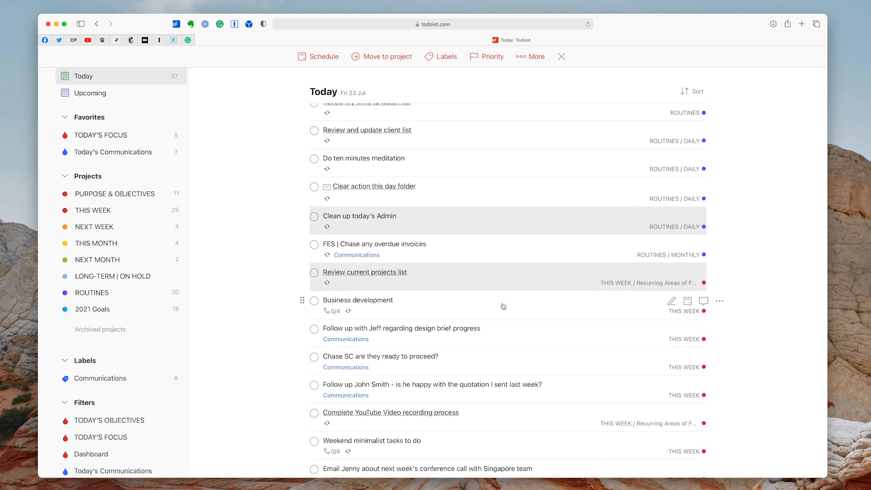
pyautogui.scroll(-3)
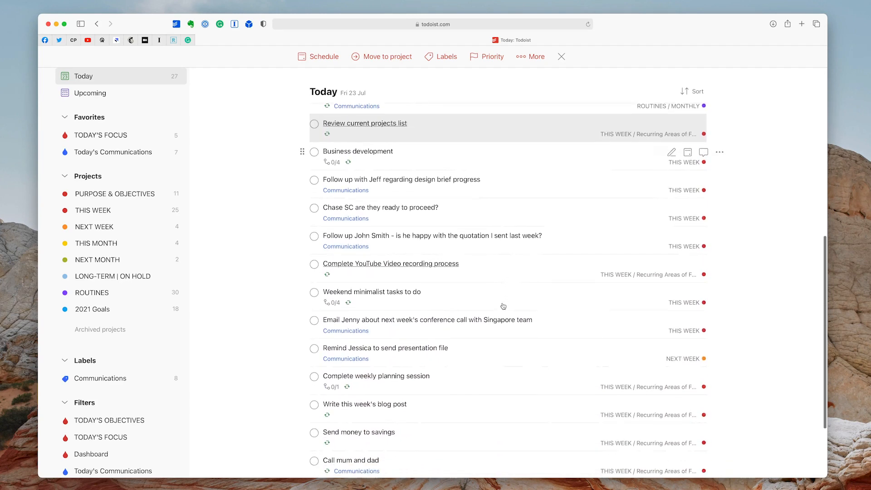
pyautogui.scroll(-3)
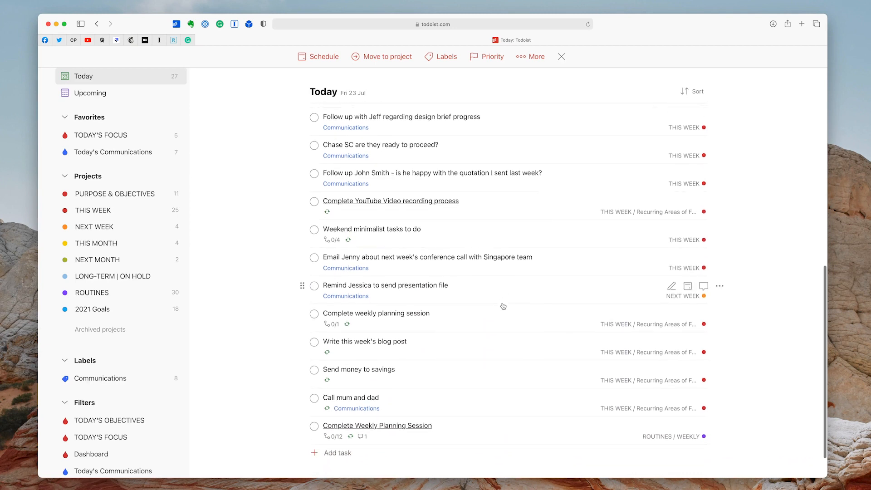
pyautogui.scroll(-3)
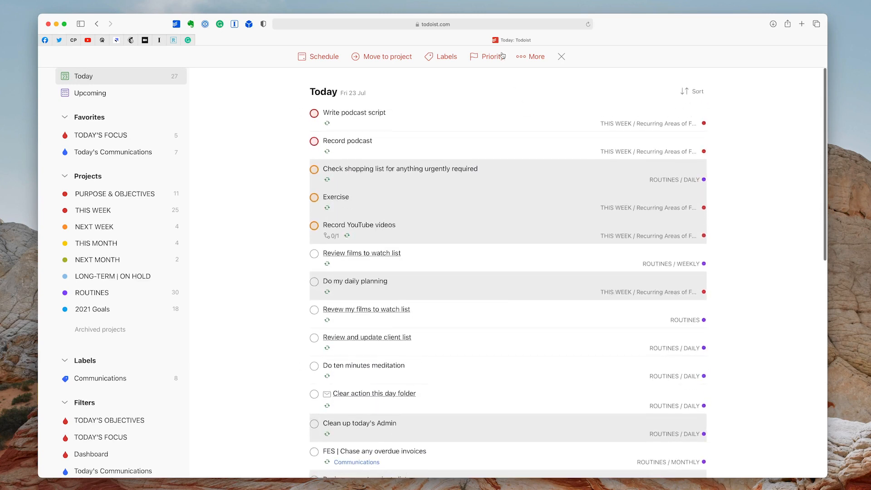
# Set the nine selected Today tasks to Priority 3 from the bulk bar.
pyautogui.click(491, 56)
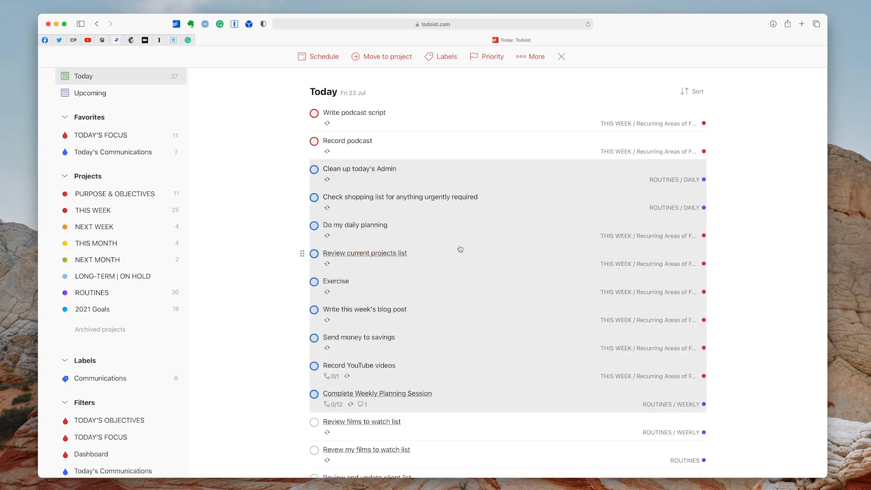
pyautogui.click(561, 56)
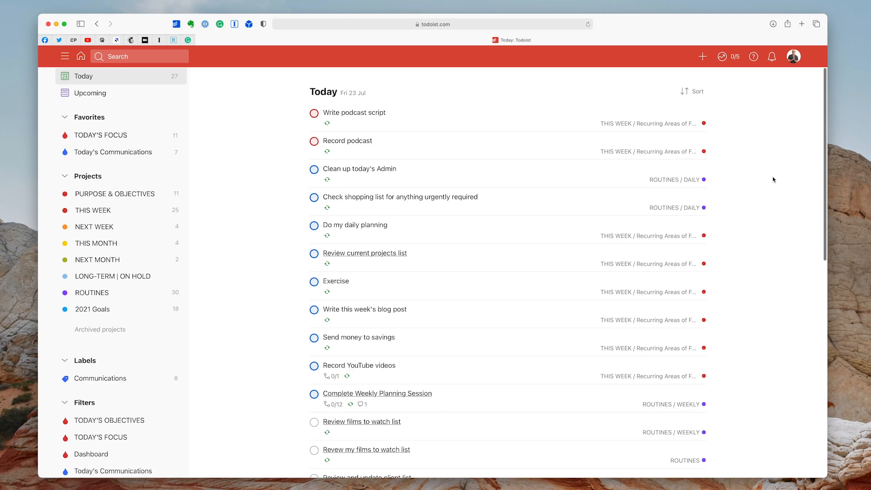
pyautogui.moveTo(481, 154)
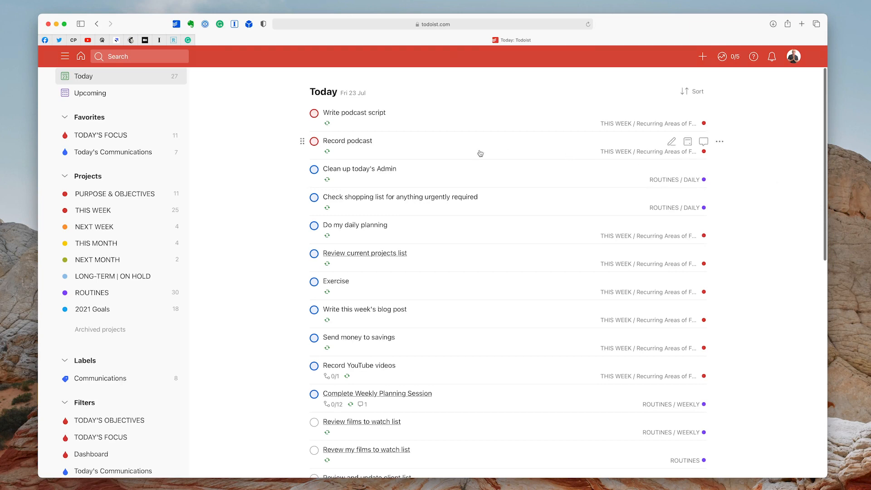
pyautogui.scroll(-3)
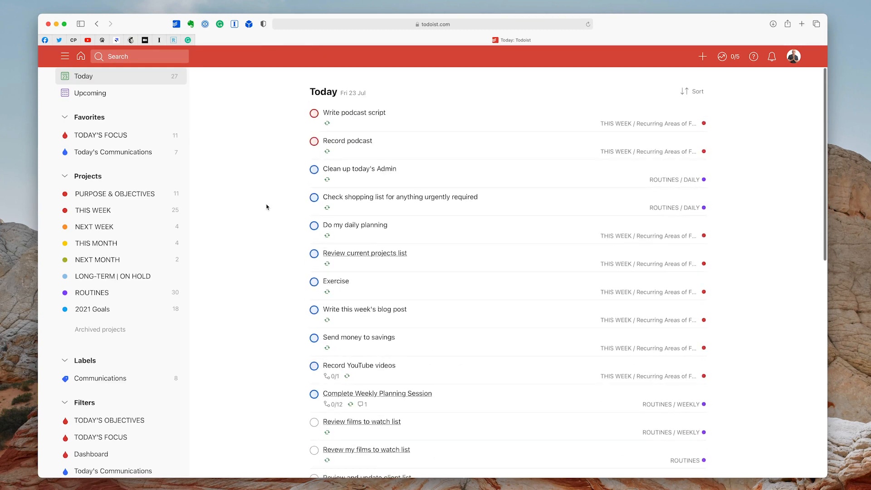
pyautogui.moveTo(345, 216)
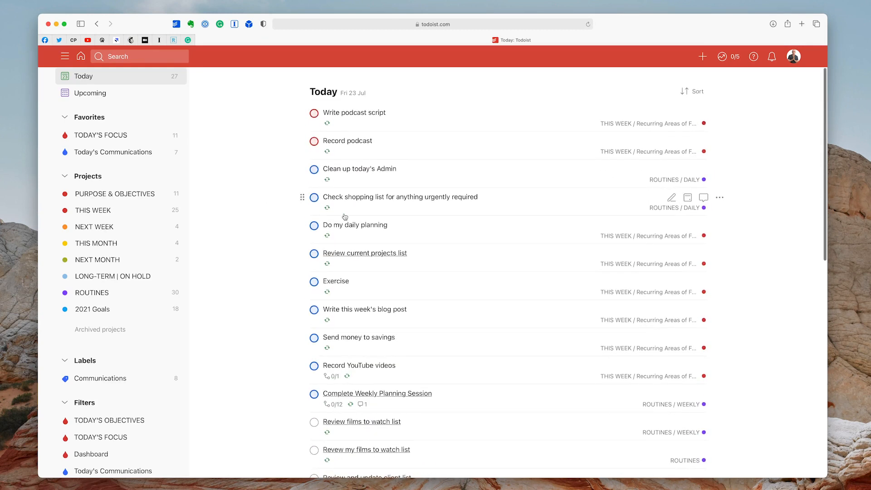
pyautogui.scroll(-3)
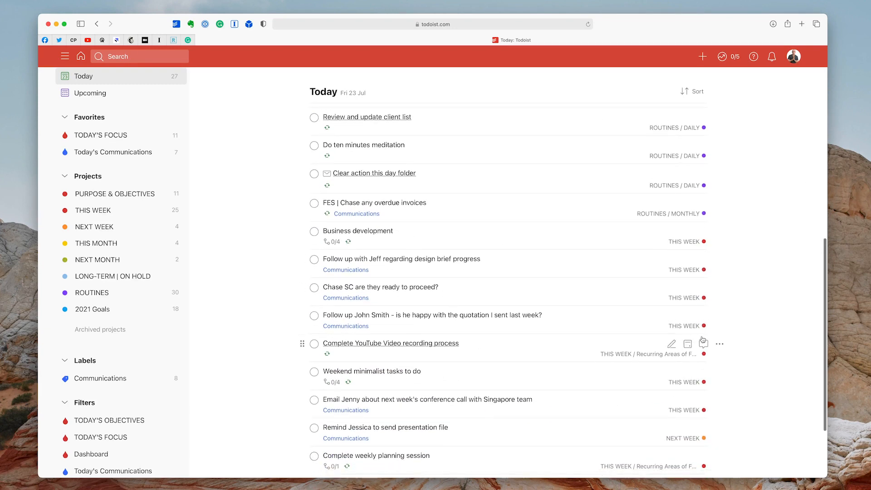
# Raise the video recording and shopping check tasks individually to Priority 2.
pyautogui.click(720, 343)
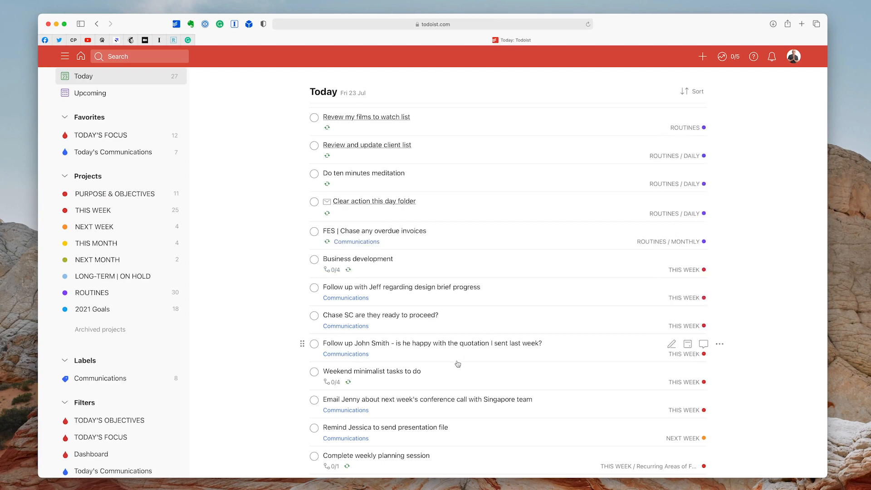
pyautogui.scroll(-3)
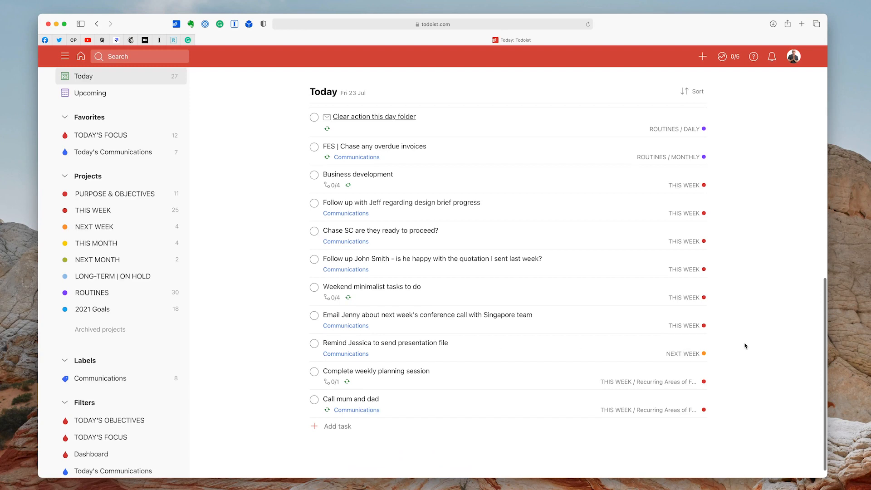
pyautogui.moveTo(447, 377)
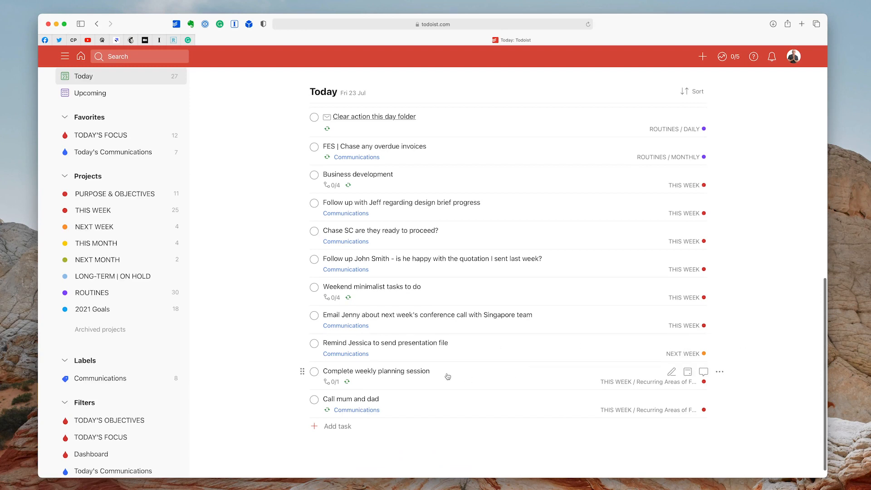
pyautogui.moveTo(722, 372)
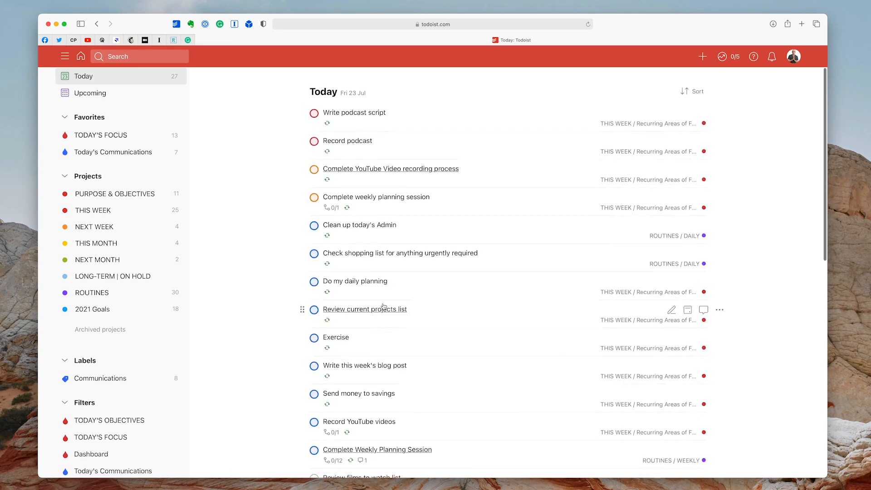
pyautogui.moveTo(720, 311)
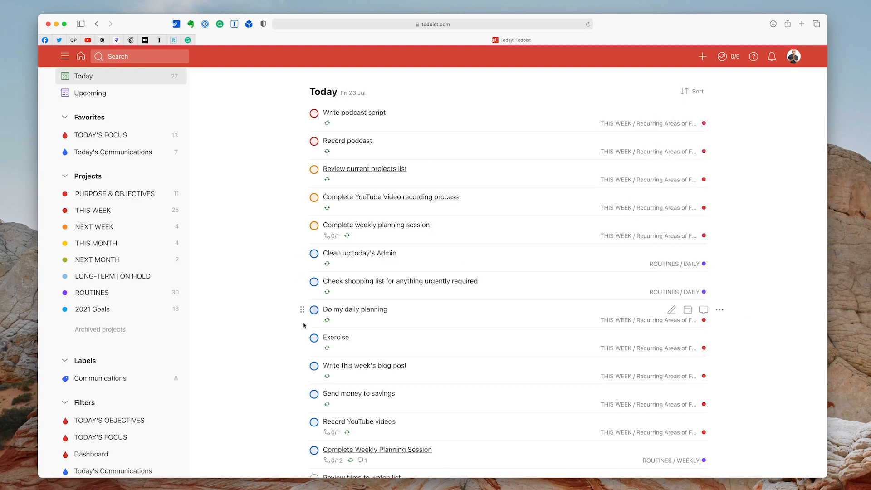
pyautogui.moveTo(672, 292)
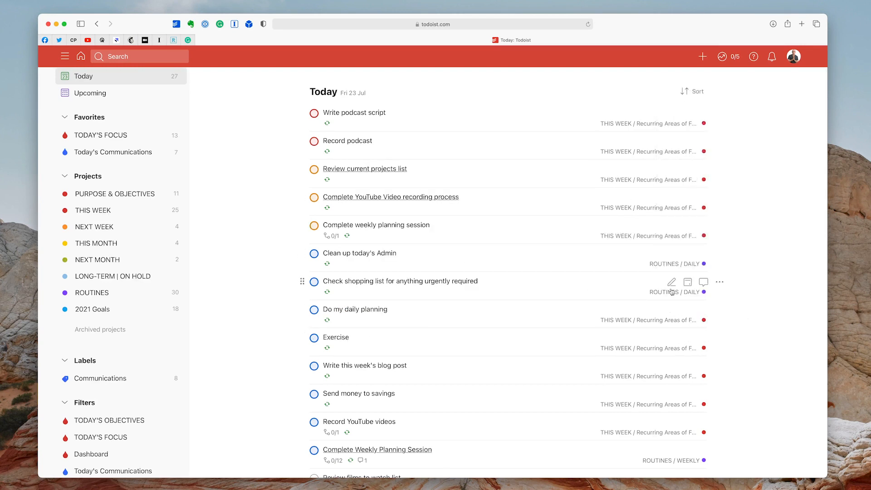
pyautogui.click(720, 281)
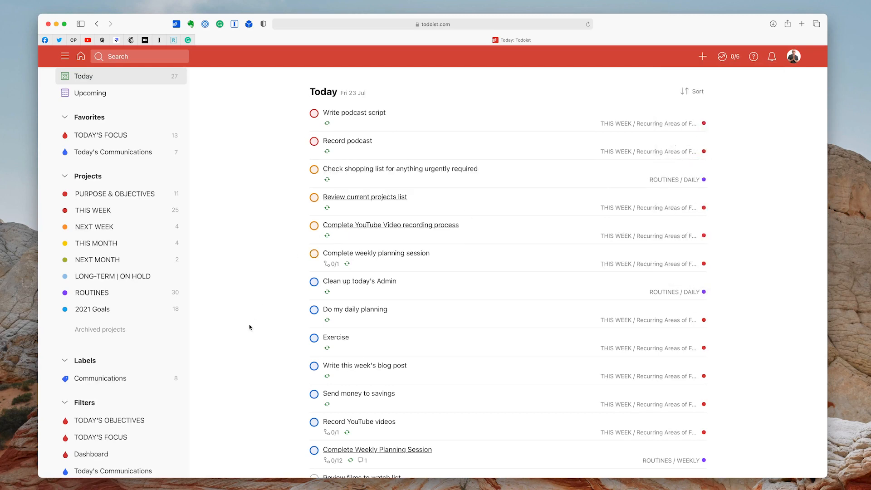
pyautogui.scroll(-3)
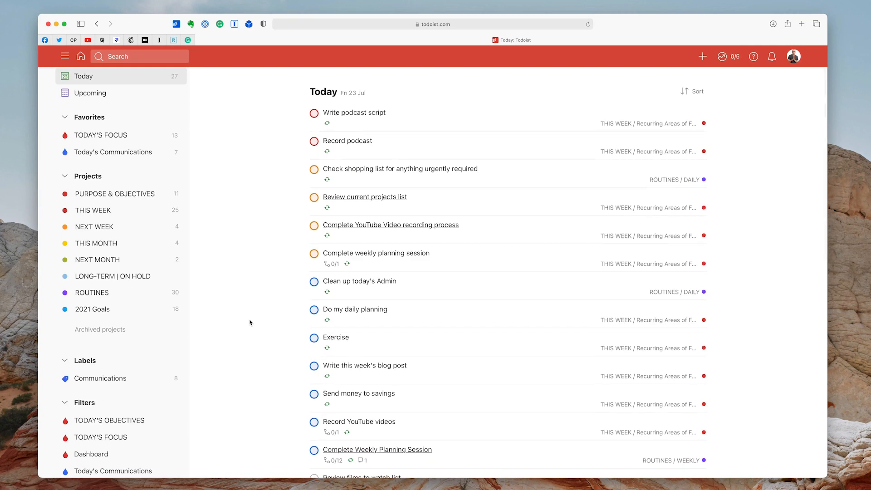
pyautogui.moveTo(732, 192)
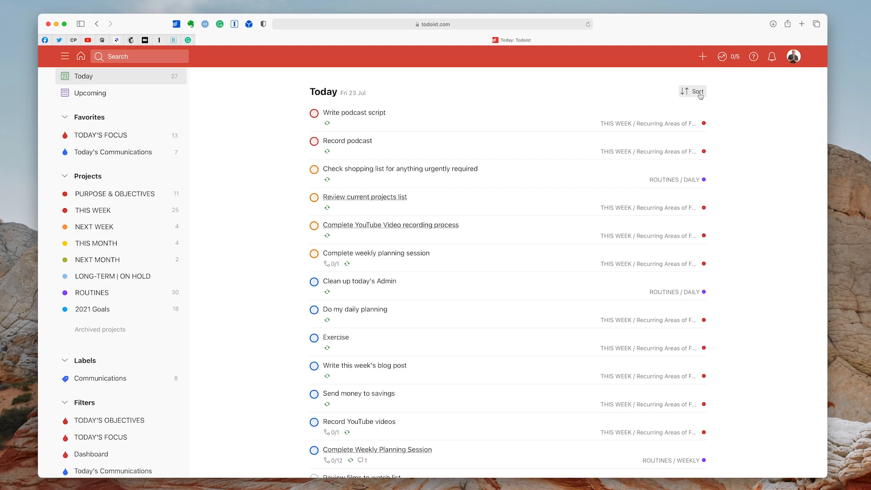
# Sort Today by priority, then clear that ordering and reopen the sort choices.
pyautogui.click(692, 91)
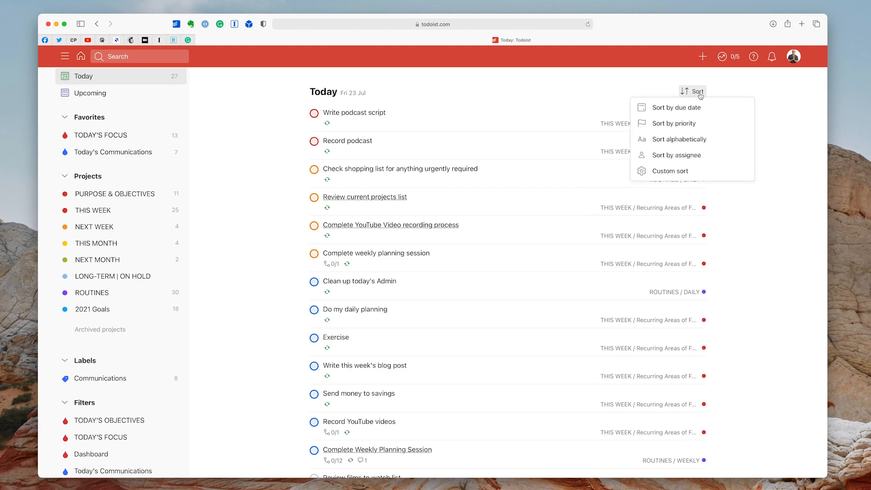
pyautogui.moveTo(674, 122)
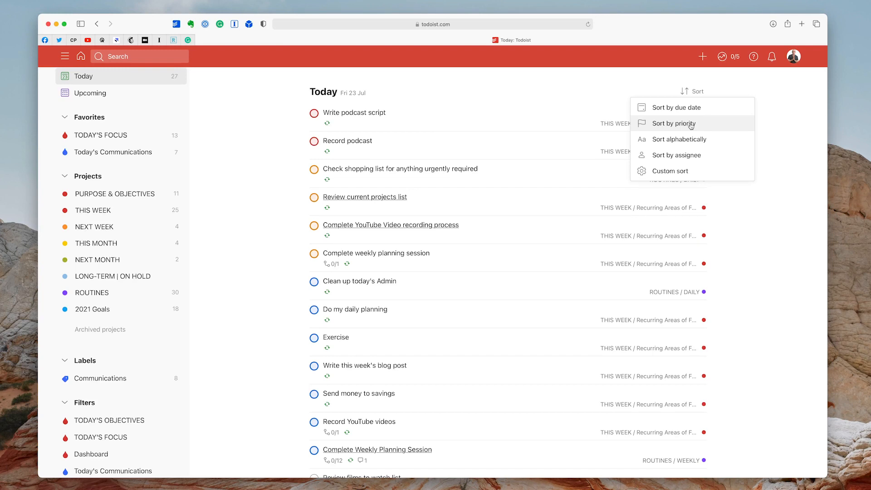
pyautogui.click(676, 124)
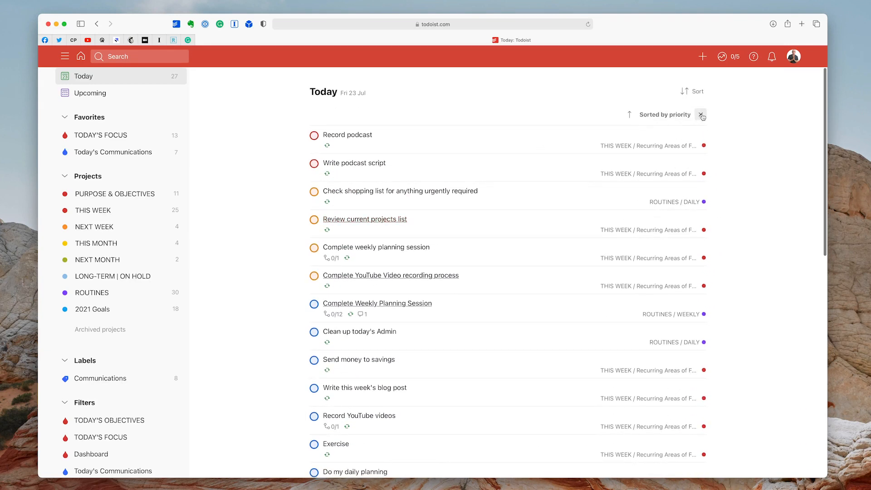
pyautogui.click(702, 115)
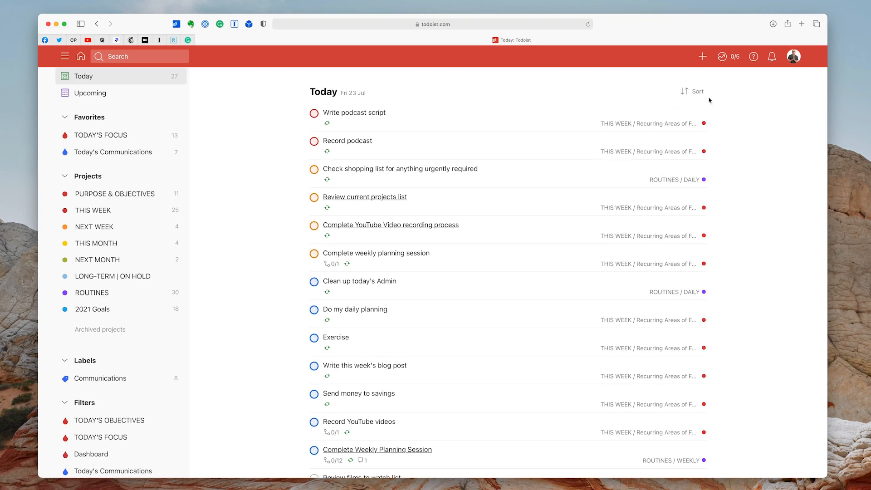
pyautogui.click(693, 91)
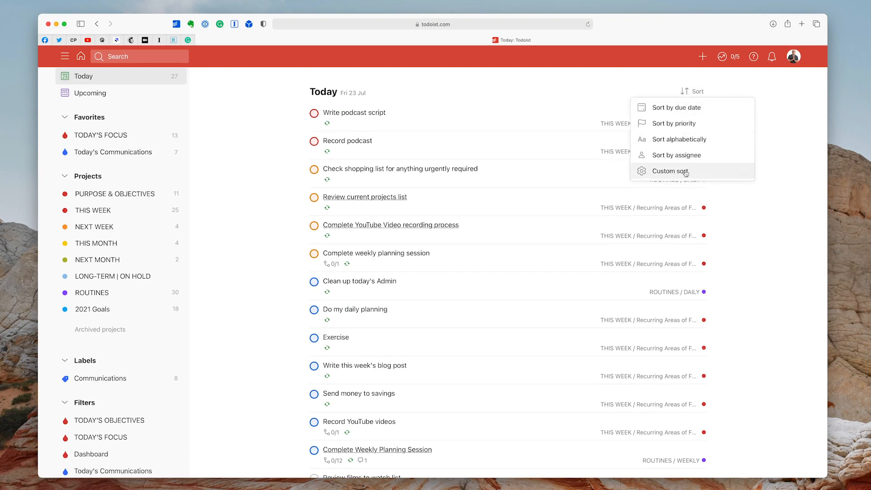
# Apply a custom sort grouping the Today list by priority.
pyautogui.click(670, 172)
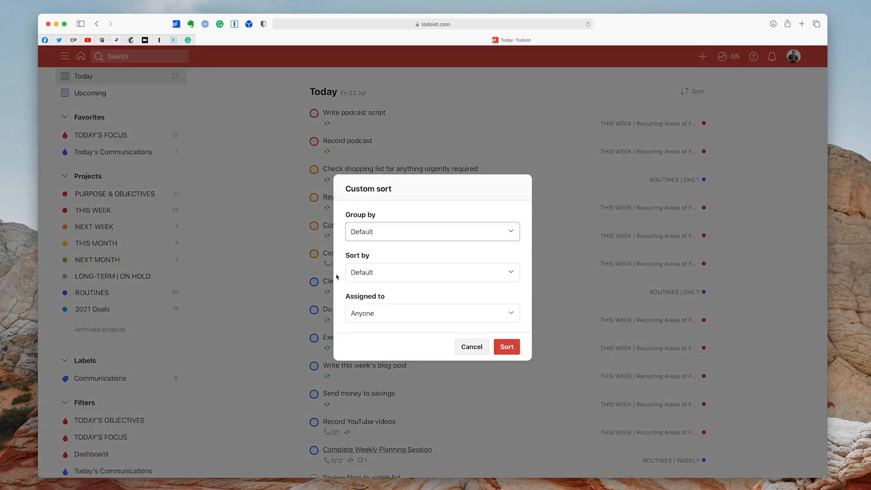
pyautogui.click(432, 232)
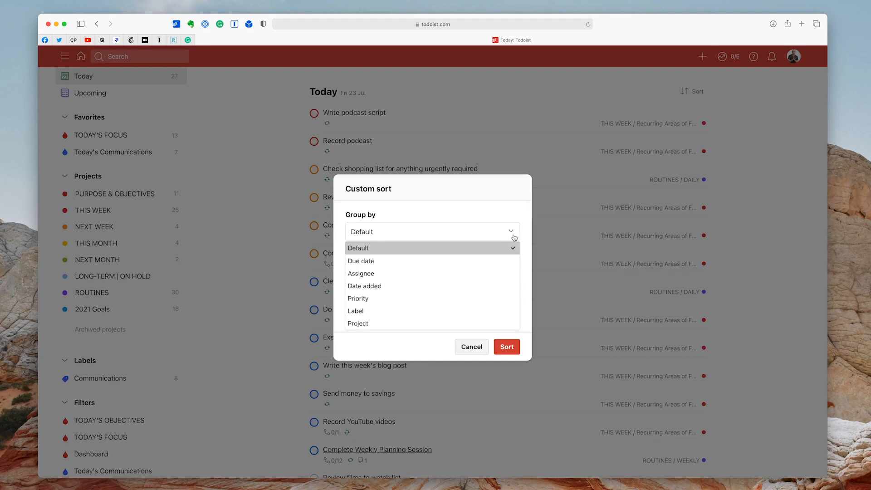
pyautogui.click(358, 298)
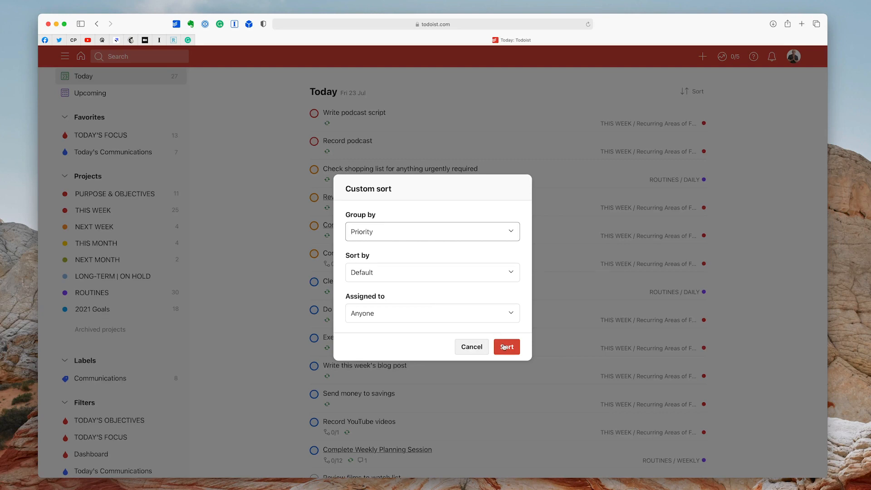
pyautogui.click(506, 346)
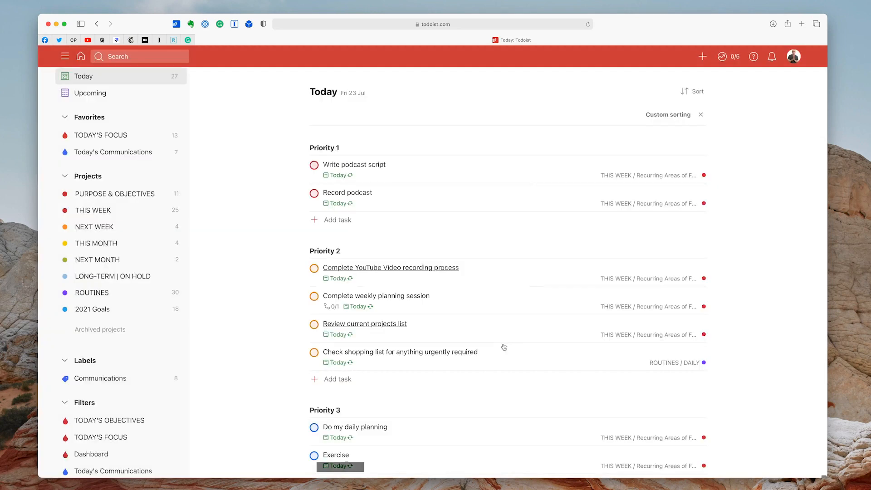
pyautogui.moveTo(259, 301)
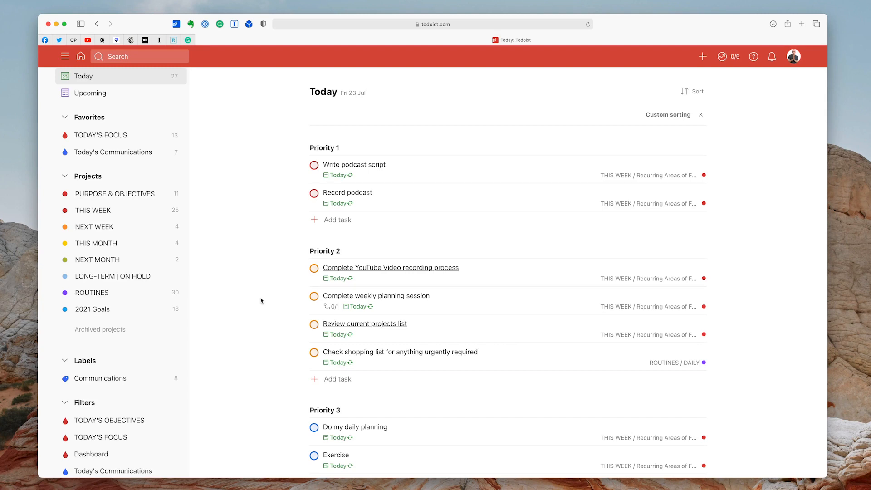
pyautogui.moveTo(442, 184)
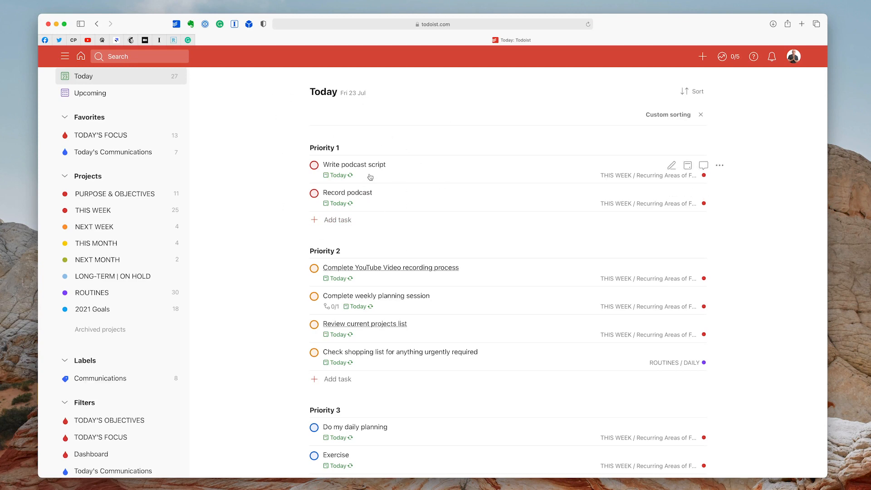
# Scroll down the grouped list and lower the priority of Send money to savings.
pyautogui.click(315, 164)
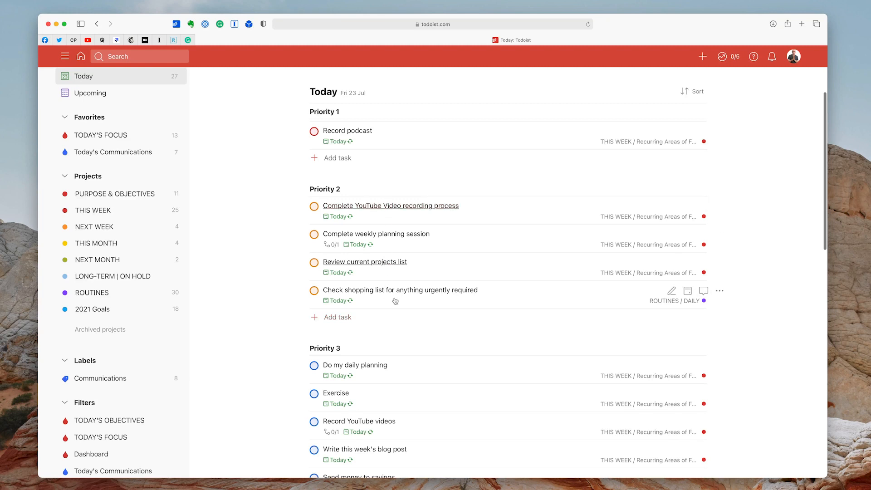
pyautogui.scroll(-3)
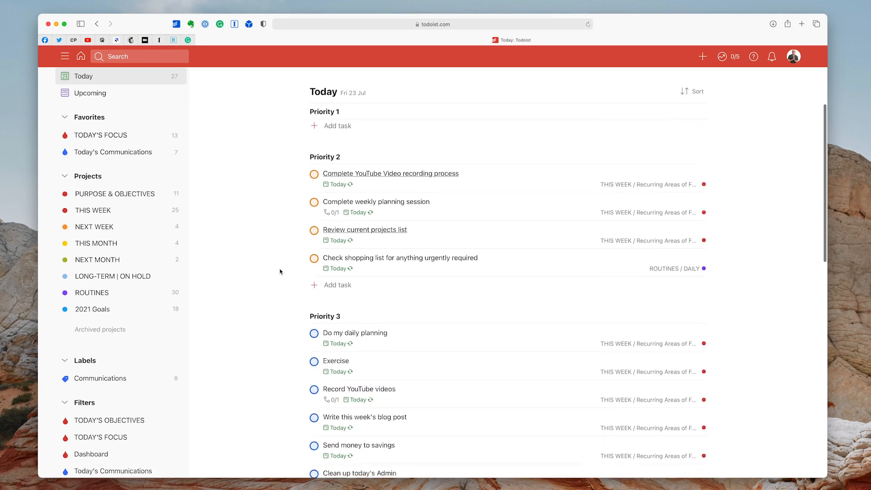
pyautogui.scroll(-3)
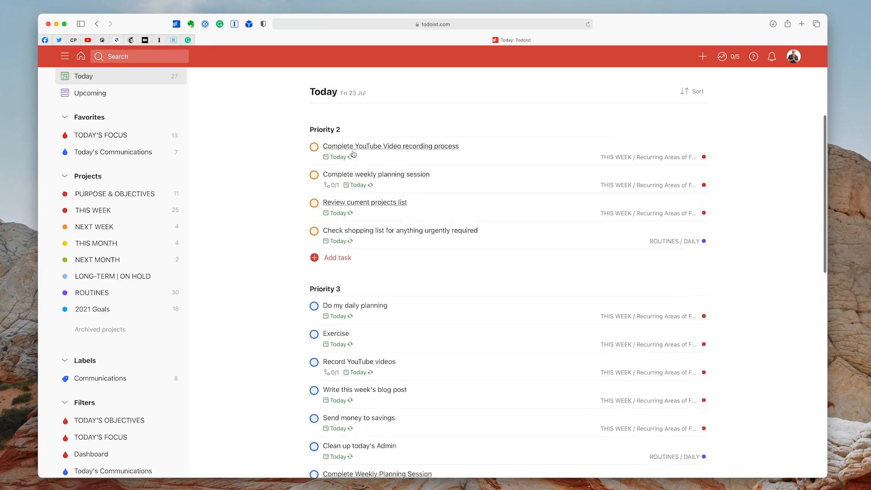
pyautogui.scroll(-3)
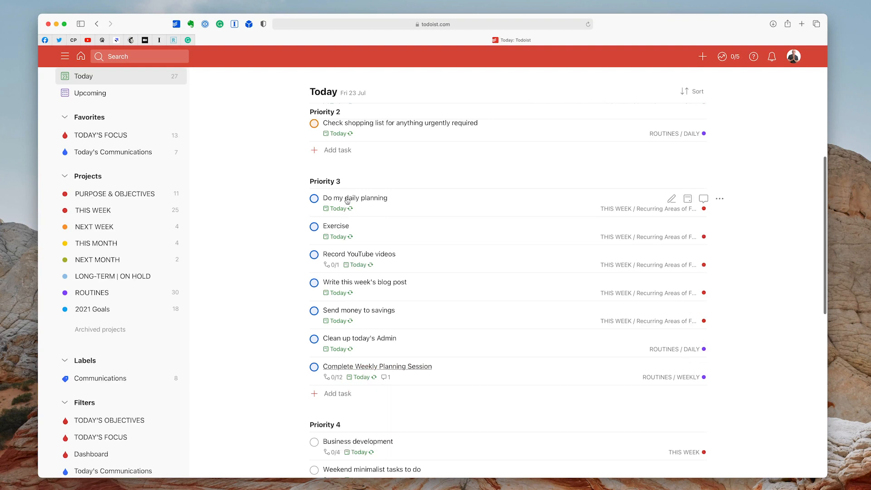
pyautogui.moveTo(400, 320)
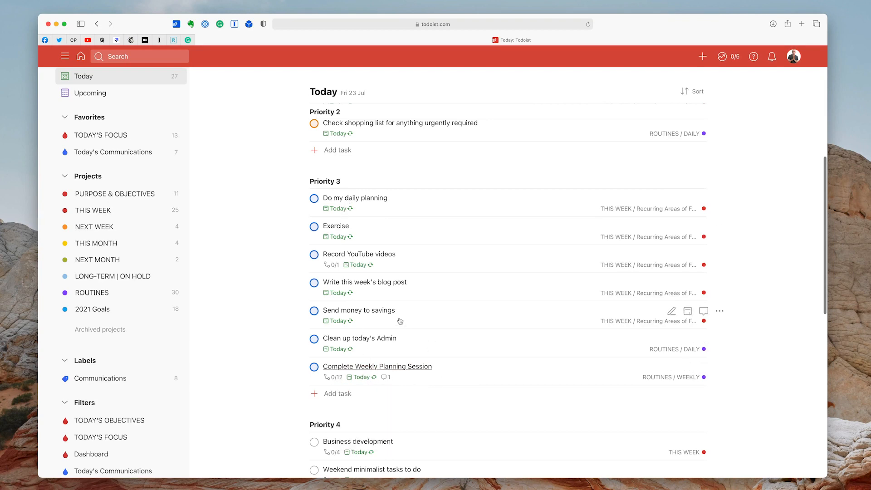
pyautogui.moveTo(728, 310)
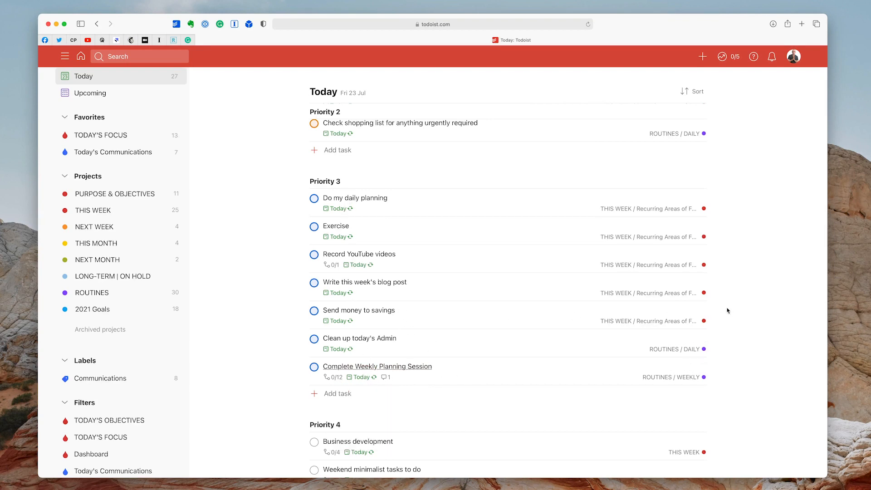
pyautogui.click(720, 311)
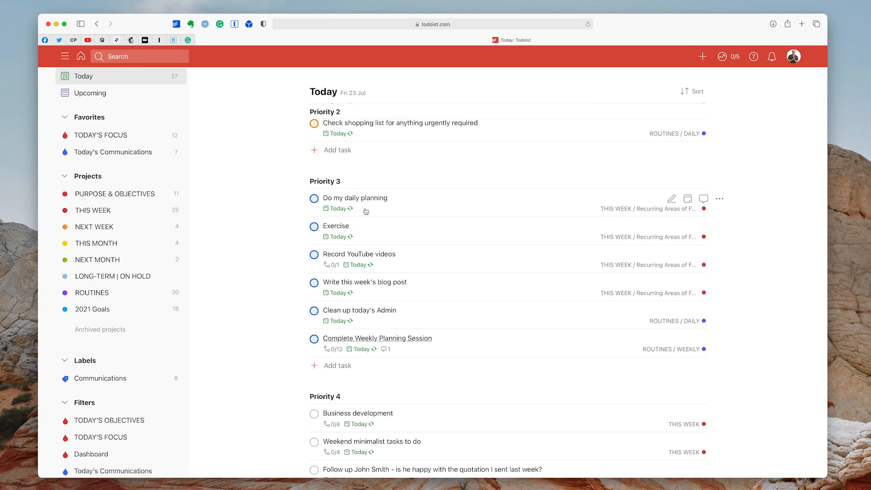
pyautogui.moveTo(719, 198)
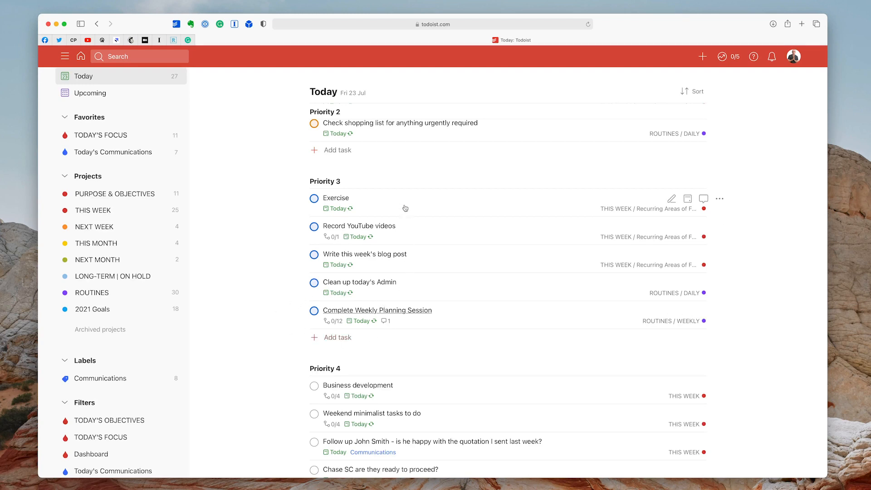
pyautogui.moveTo(432, 264)
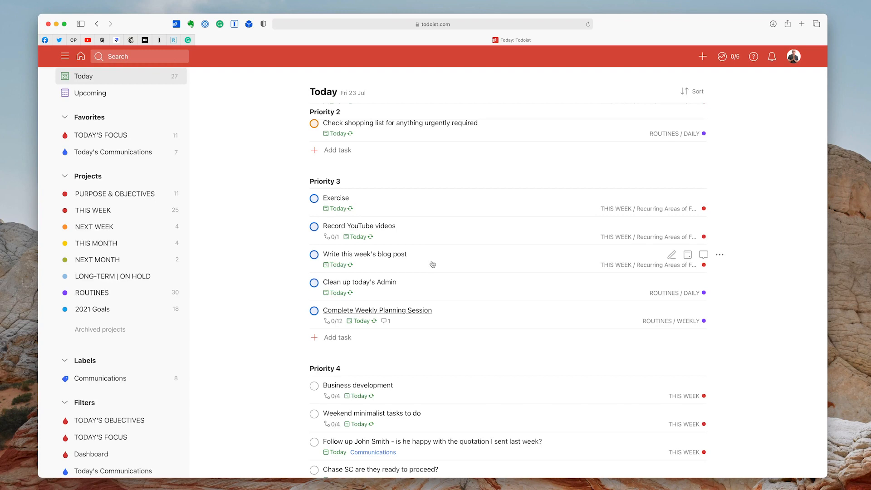
pyautogui.moveTo(452, 264)
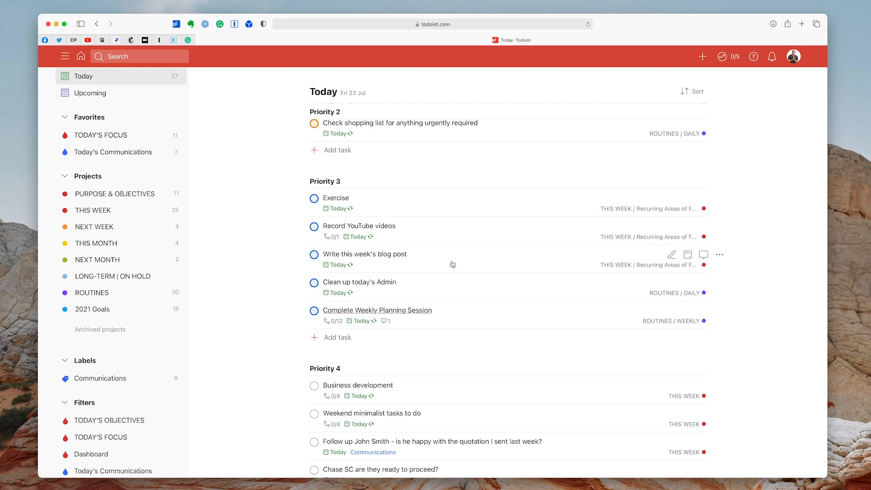
# Reschedule Write this week's blog post off Today from its options menu.
pyautogui.click(720, 255)
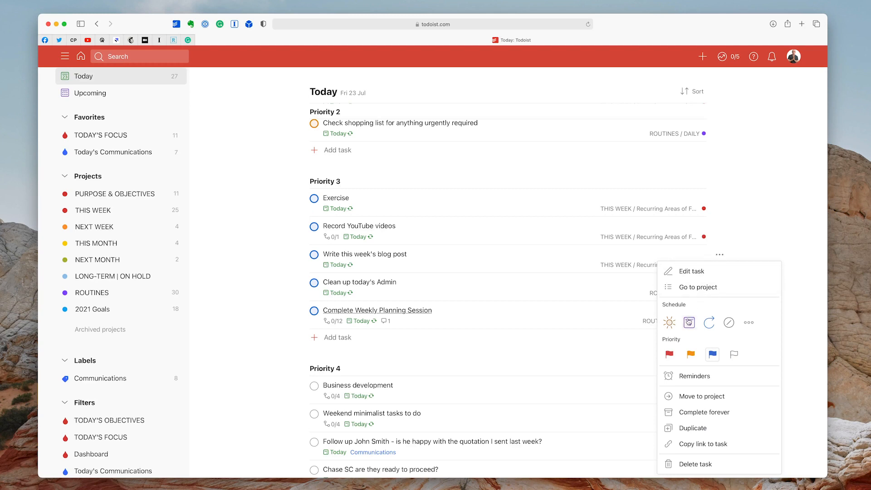
pyautogui.moveTo(689, 323)
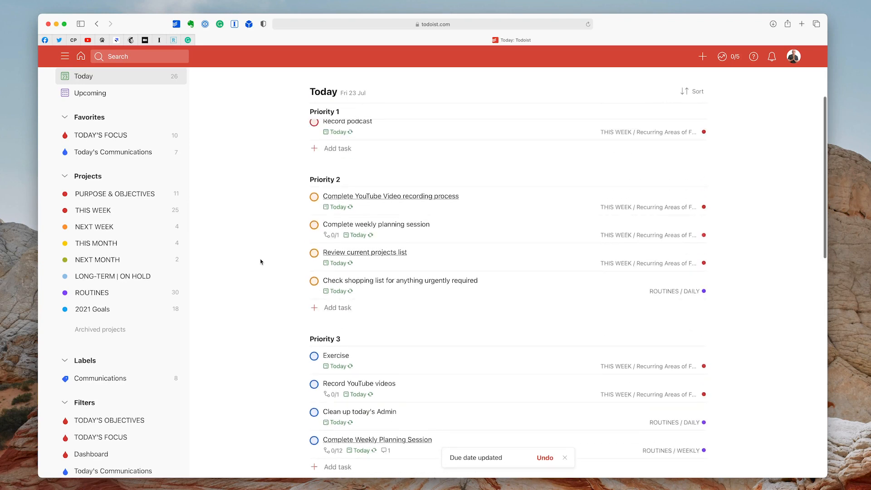
pyautogui.scroll(-3)
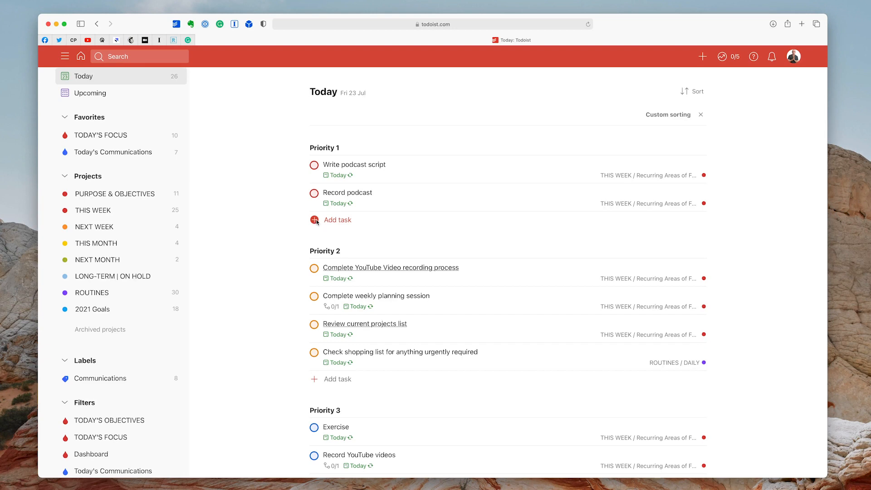
pyautogui.moveTo(101, 135)
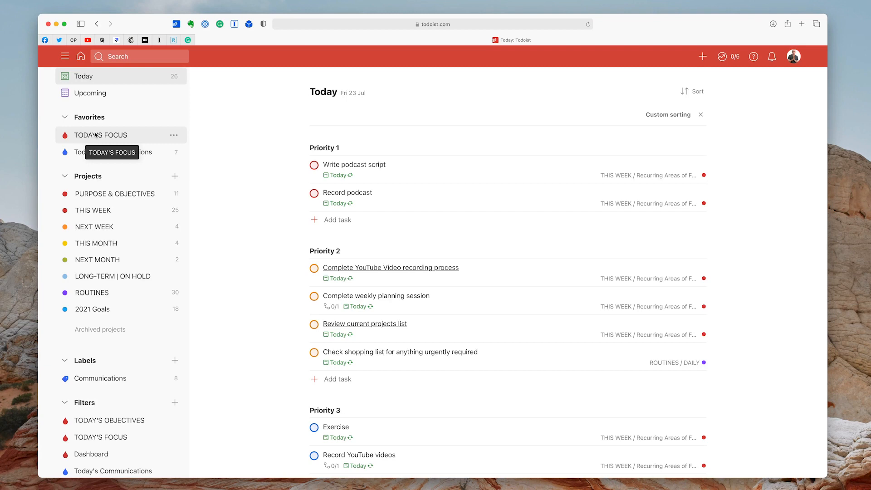
pyautogui.click(100, 135)
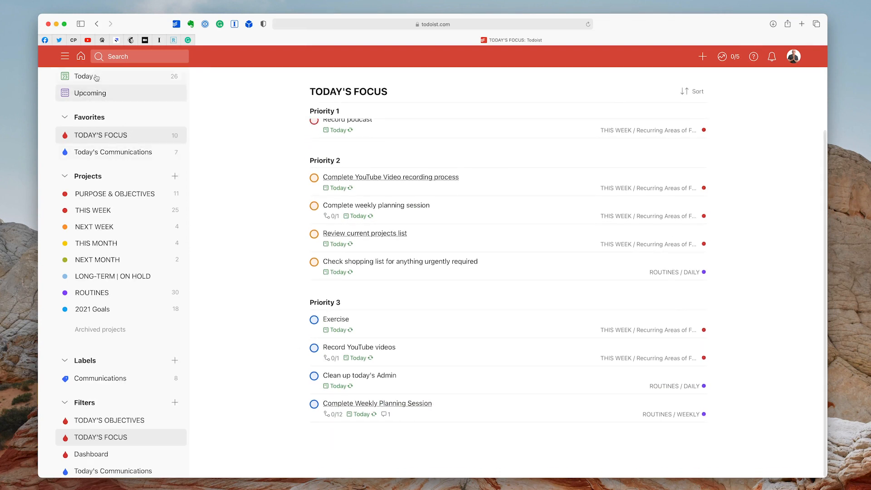
pyautogui.click(83, 76)
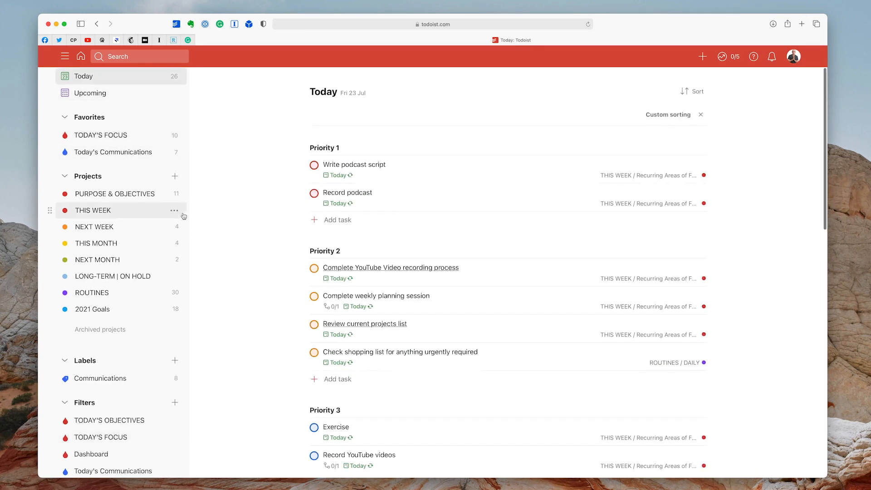
pyautogui.scroll(-3)
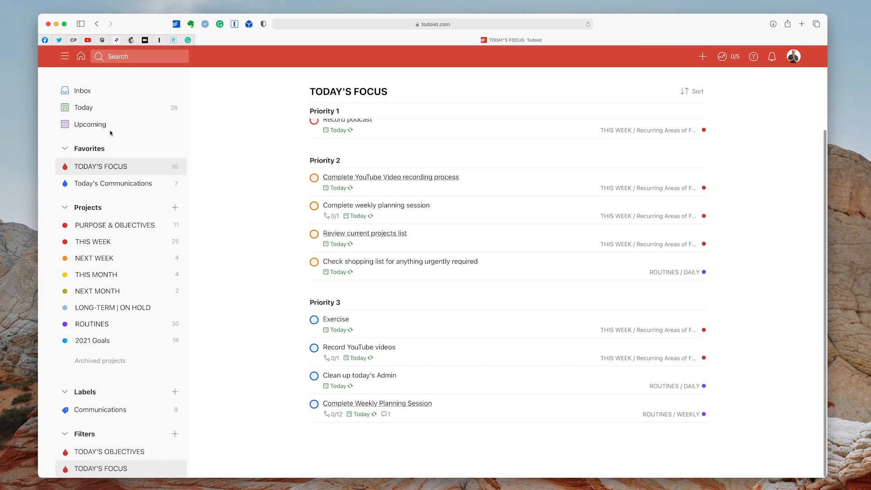
pyautogui.click(83, 108)
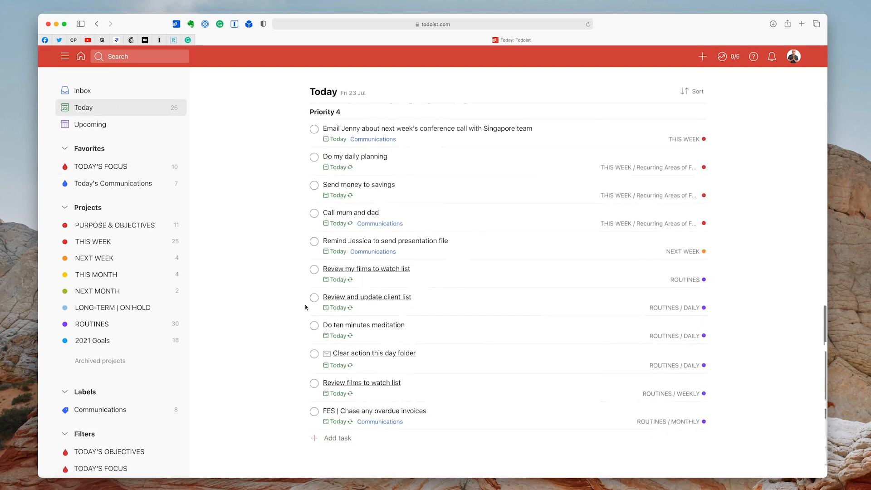
pyautogui.scroll(-3)
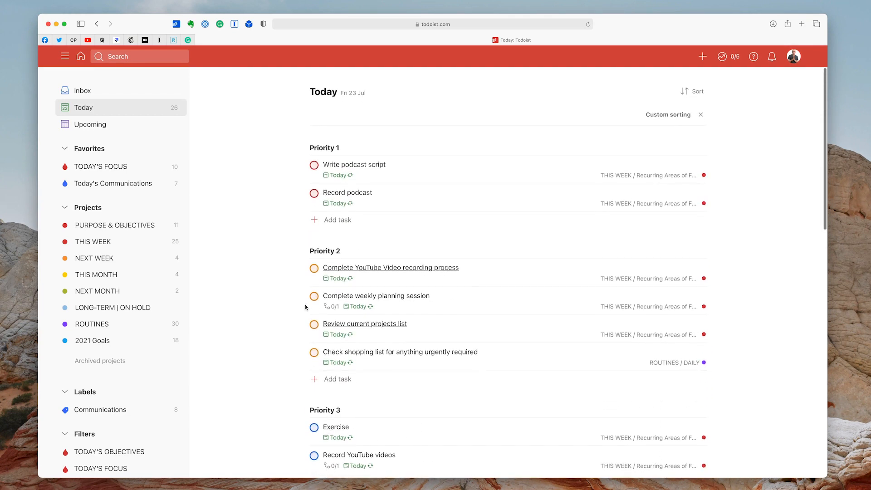
pyautogui.moveTo(112, 183)
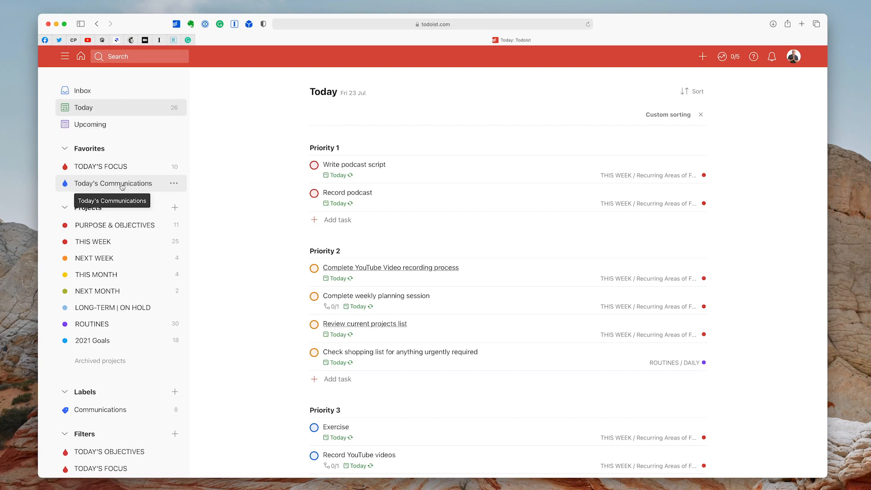
# Select Write podcast script for bulk editing and scan down the grouped Today list.
pyautogui.click(112, 183)
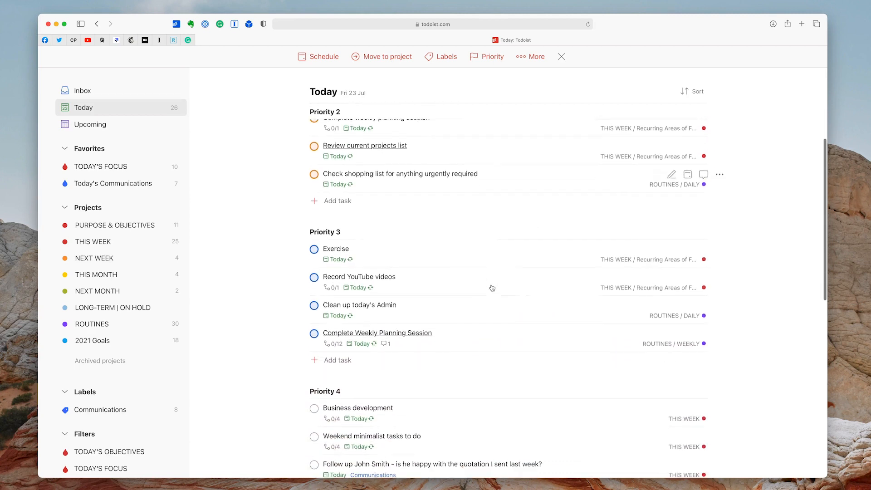
pyautogui.scroll(-3)
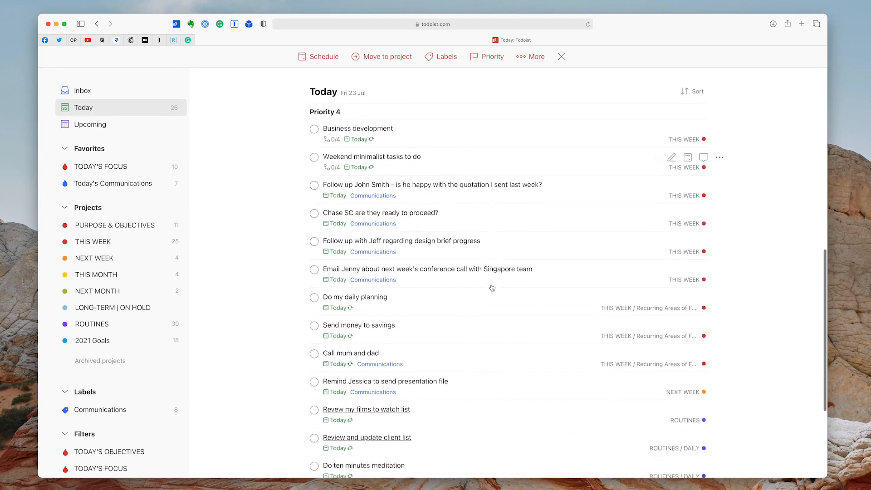
pyautogui.scroll(-3)
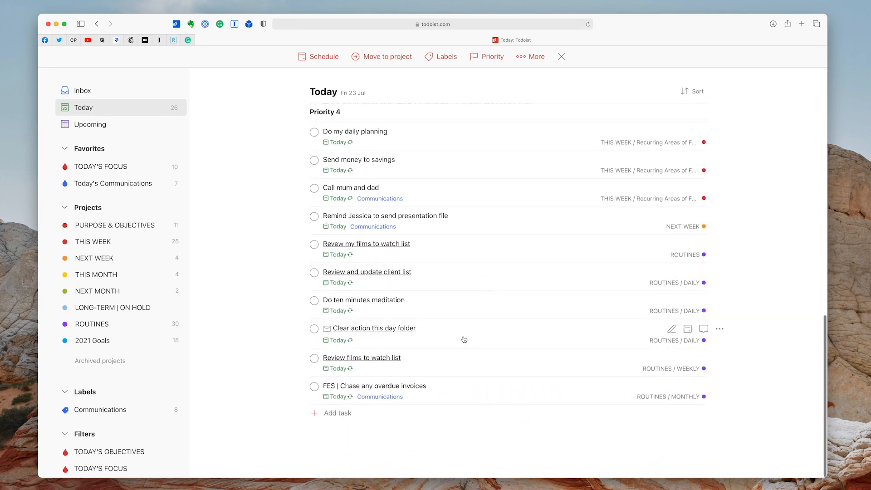
pyautogui.scroll(-3)
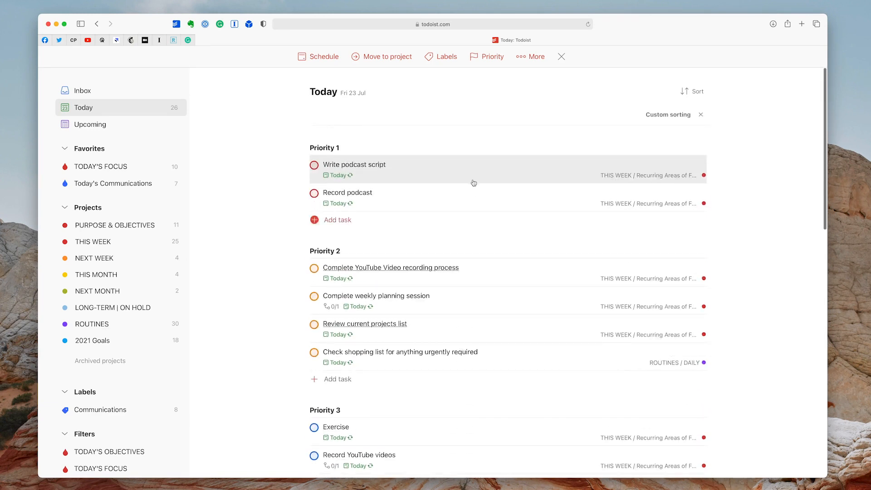
# Create a new Writing label and apply it to Write podcast script.
pyautogui.click(447, 57)
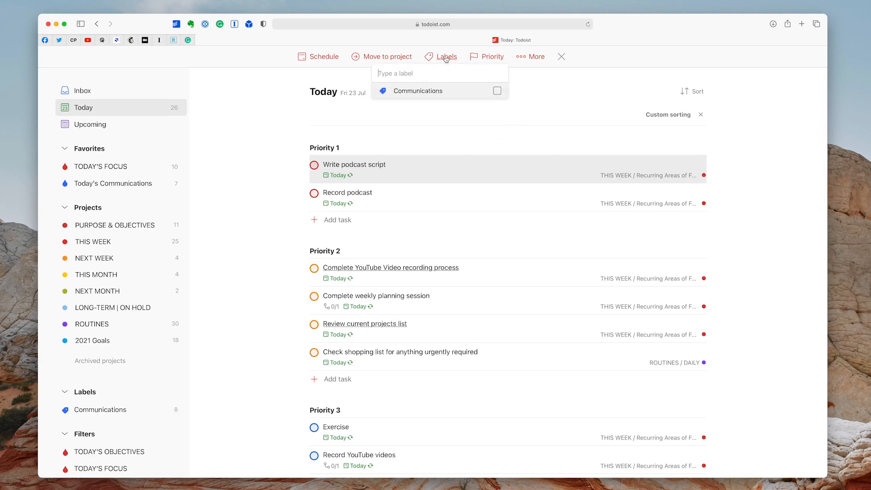
pyautogui.write('W')
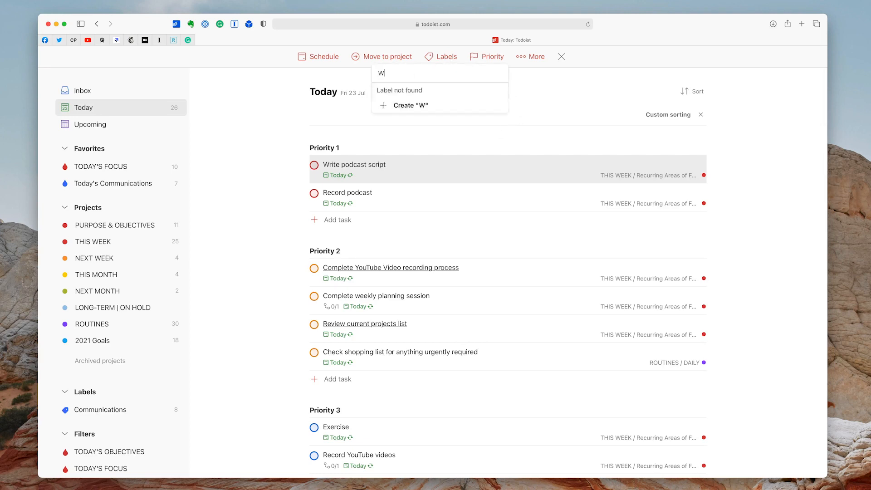
pyautogui.write('riting')
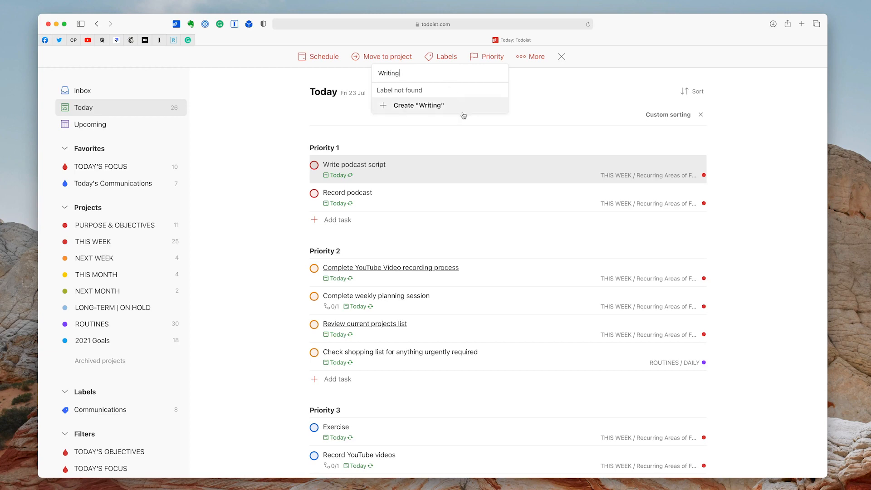
pyautogui.click(417, 105)
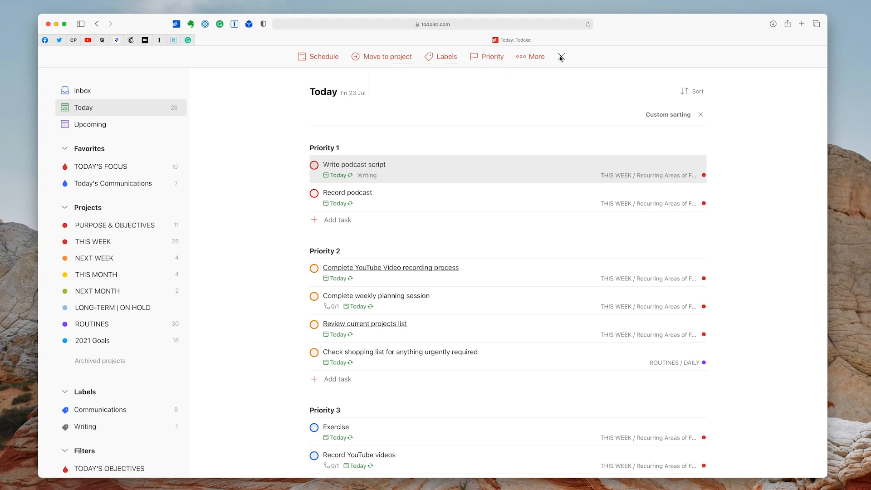
pyautogui.moveTo(128, 368)
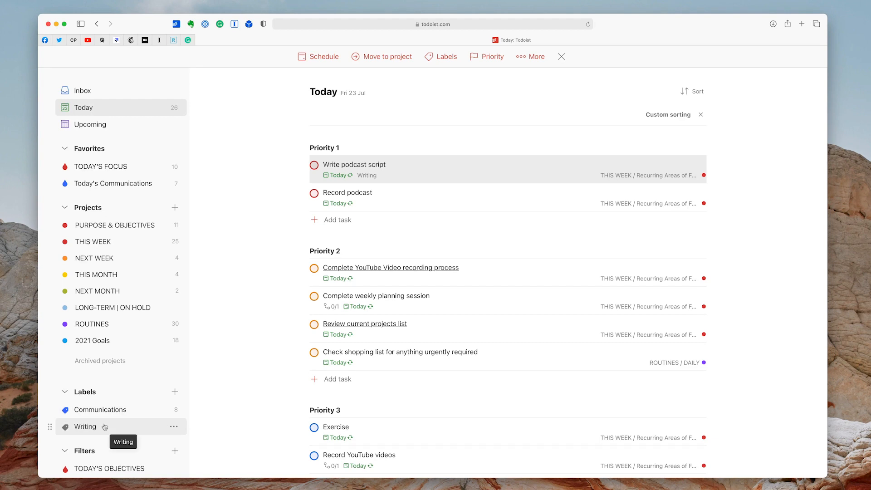
# Add an empty Review label from the Writing label view, then return to Today.
pyautogui.click(85, 427)
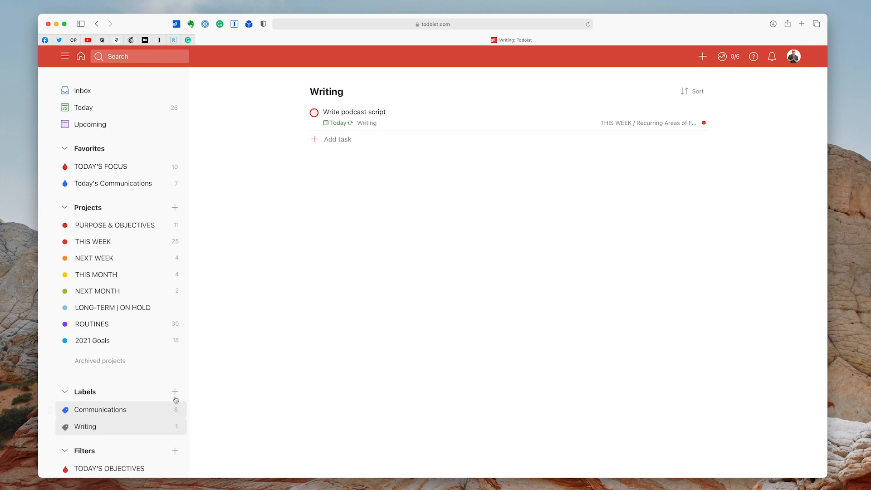
pyautogui.click(174, 392)
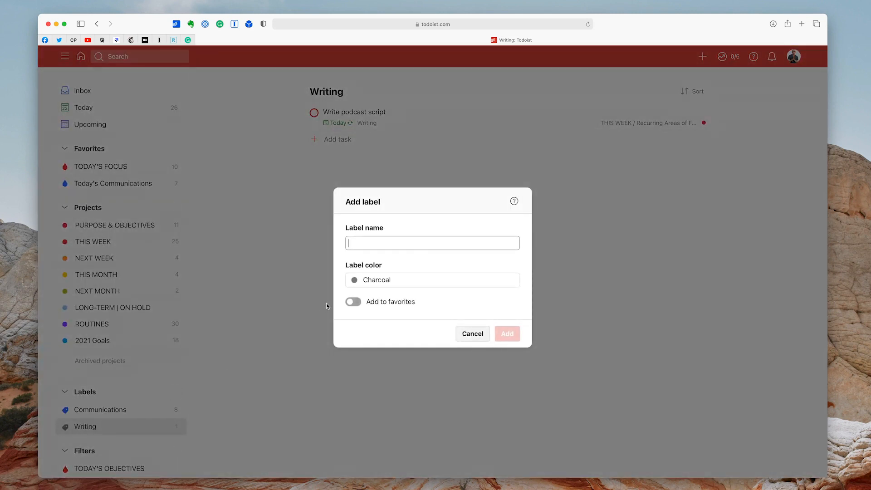
pyautogui.write('REview')
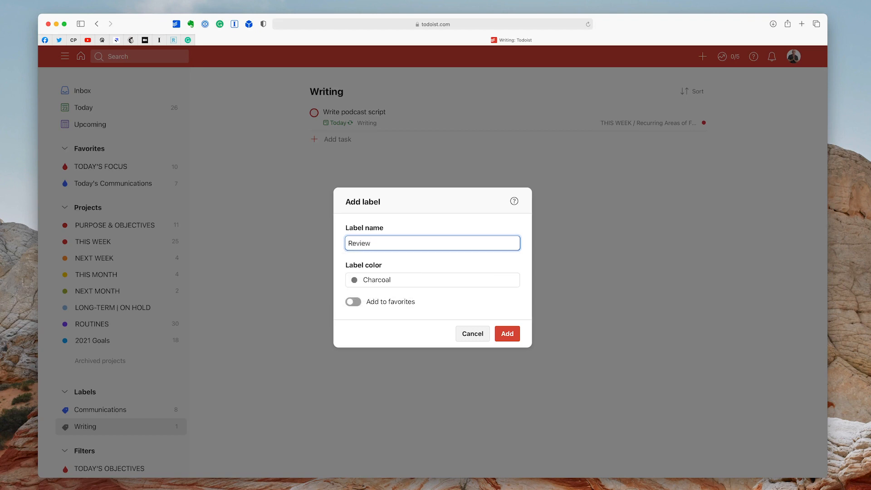
pyautogui.moveTo(330, 306)
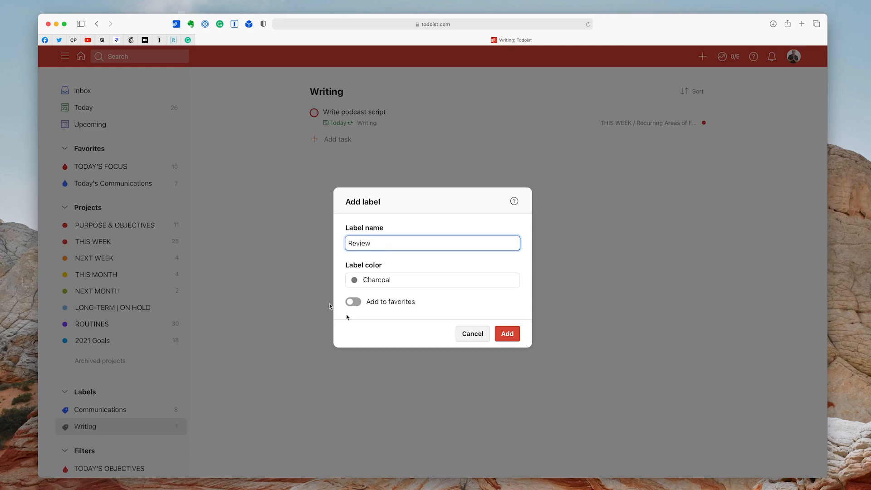
pyautogui.click(507, 333)
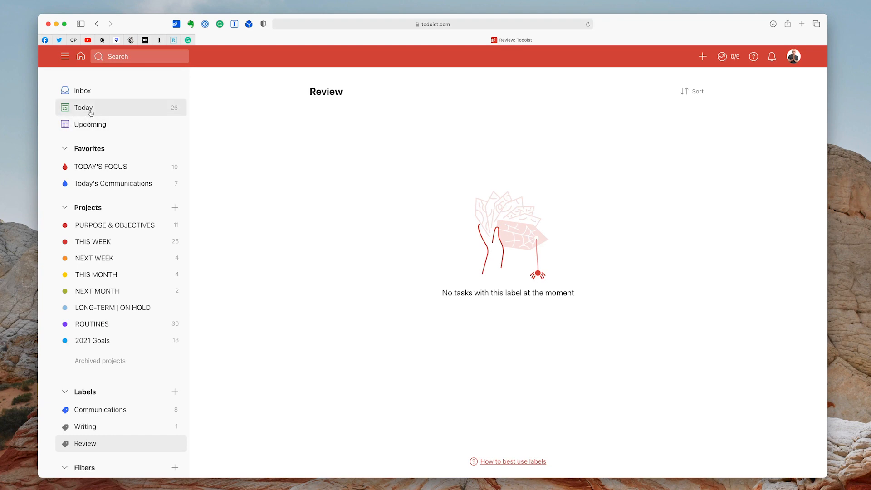
pyautogui.click(84, 107)
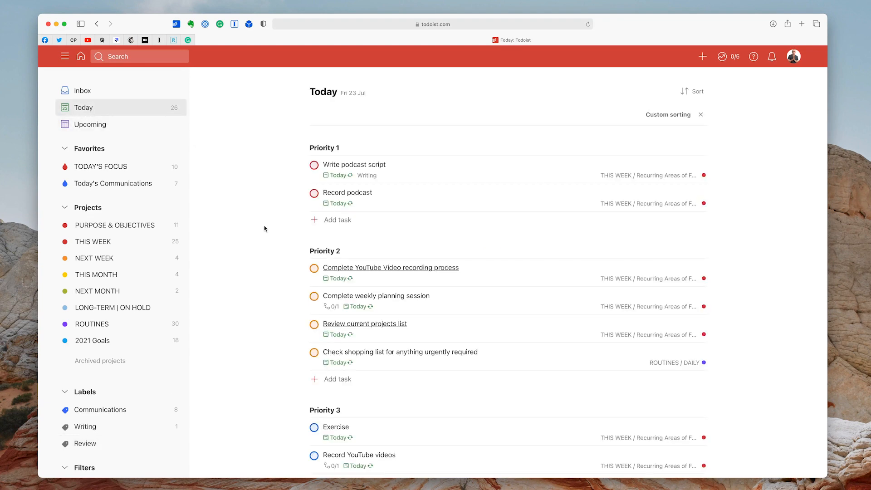
# Tag the four review-type Today tasks with Review and open that label's list.
pyautogui.scroll(-3)
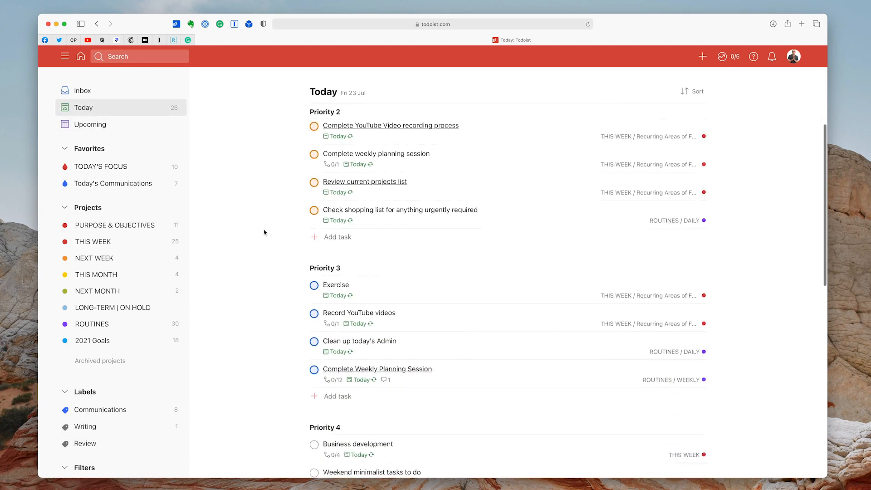
pyautogui.scroll(-3)
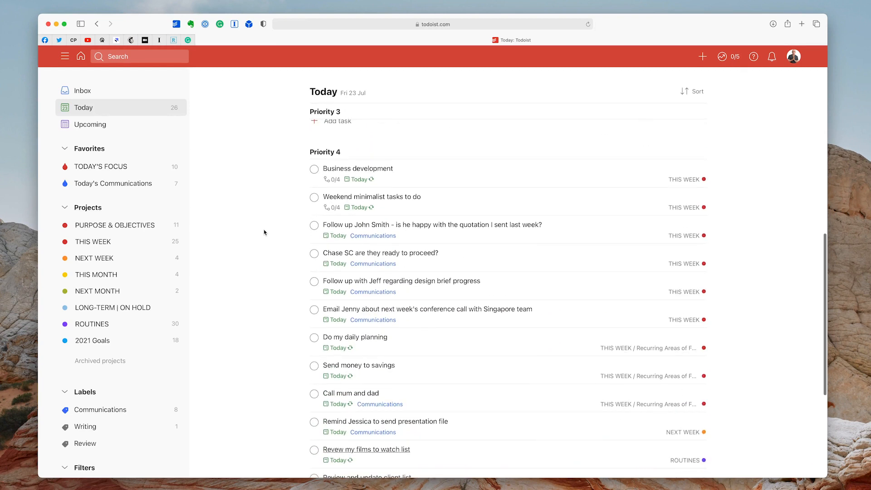
pyautogui.moveTo(360, 216)
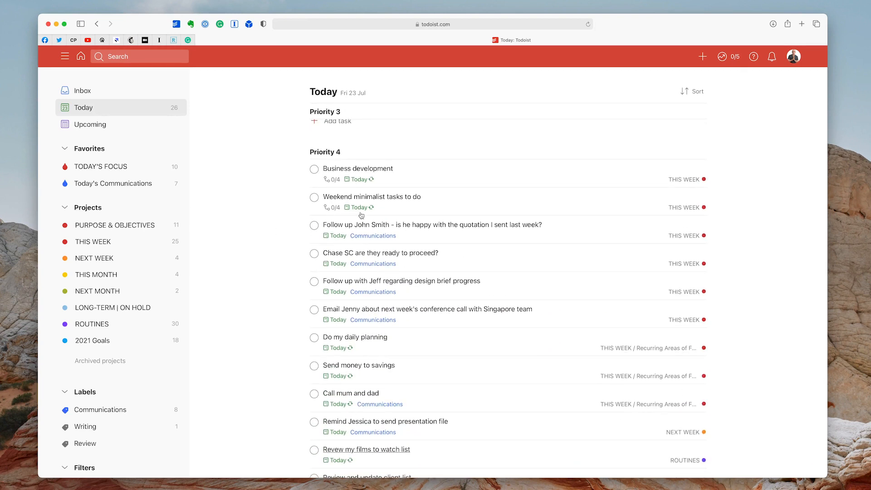
pyautogui.moveTo(400, 344)
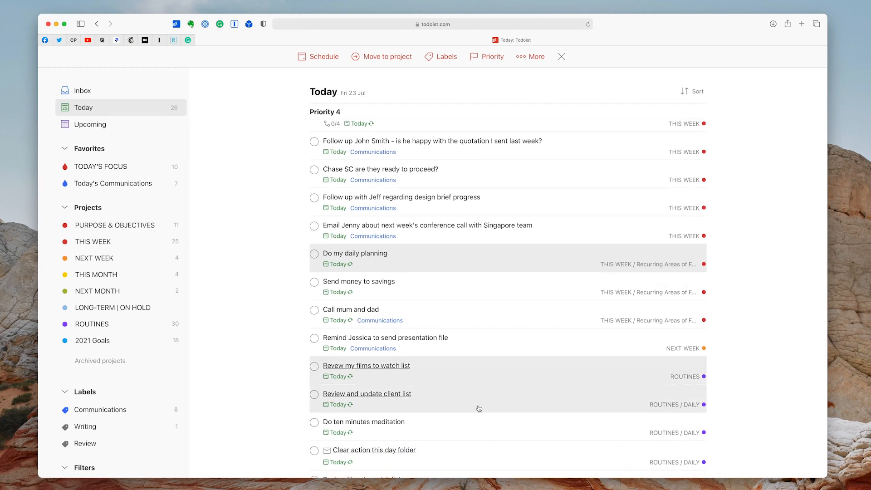
pyautogui.scroll(-3)
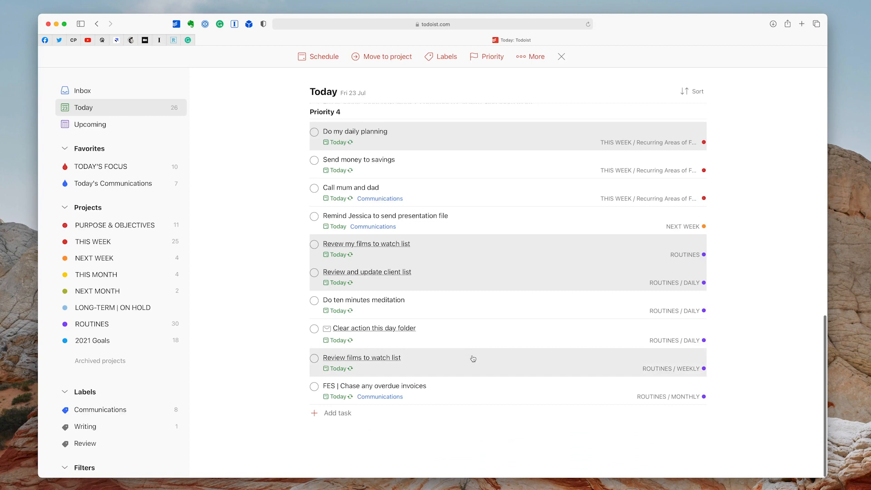
pyautogui.moveTo(447, 56)
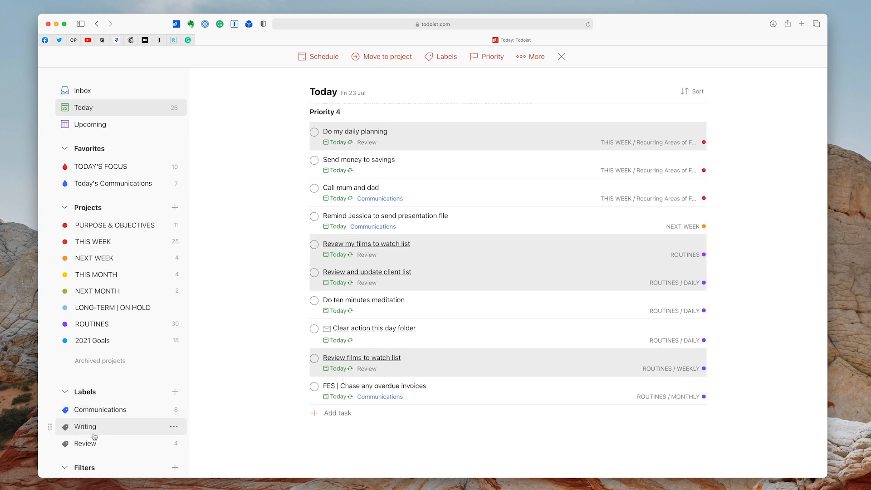
pyautogui.click(84, 443)
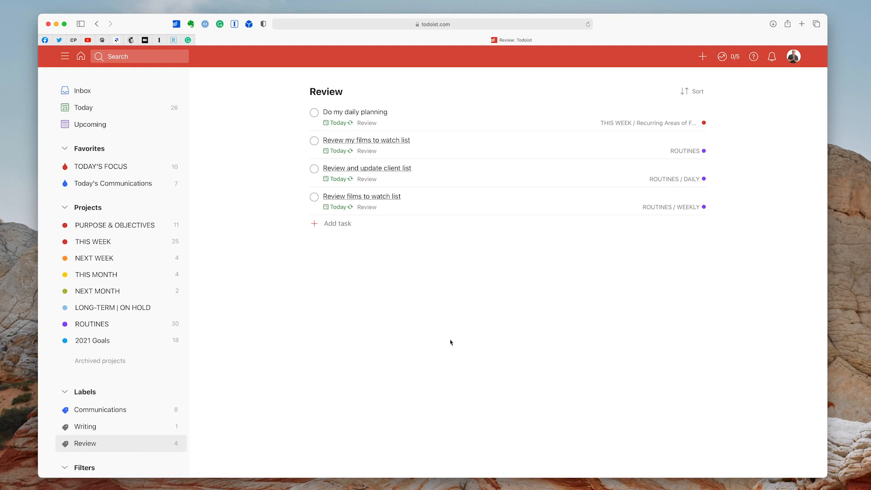
# Group the Review list by due date and reschedule Do my daily planning to Sunday.
pyautogui.click(693, 91)
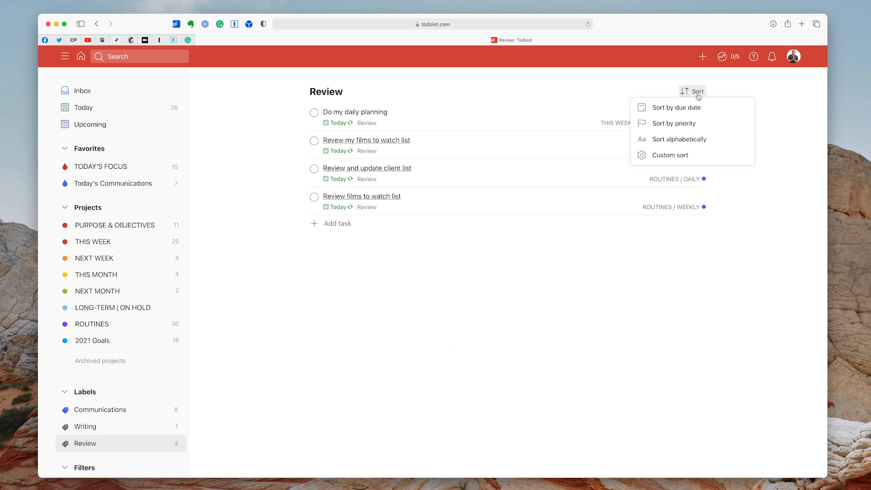
pyautogui.moveTo(670, 155)
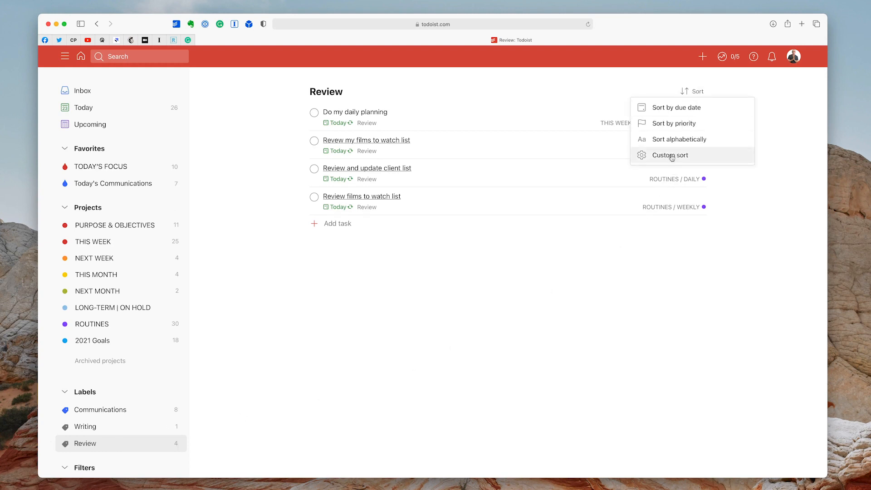
pyautogui.click(670, 156)
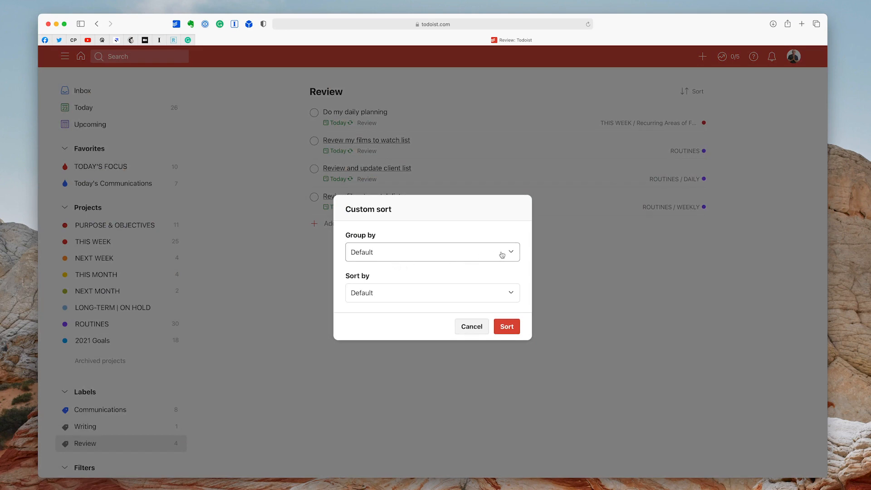
pyautogui.click(432, 251)
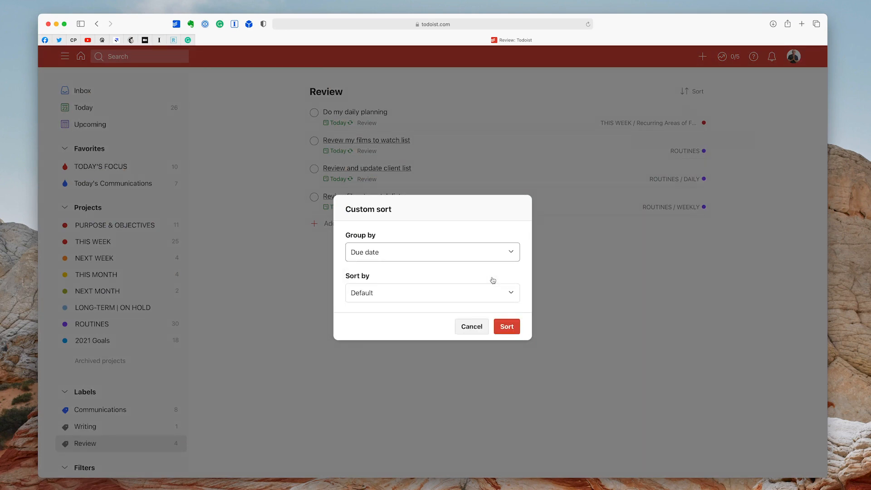
pyautogui.click(506, 326)
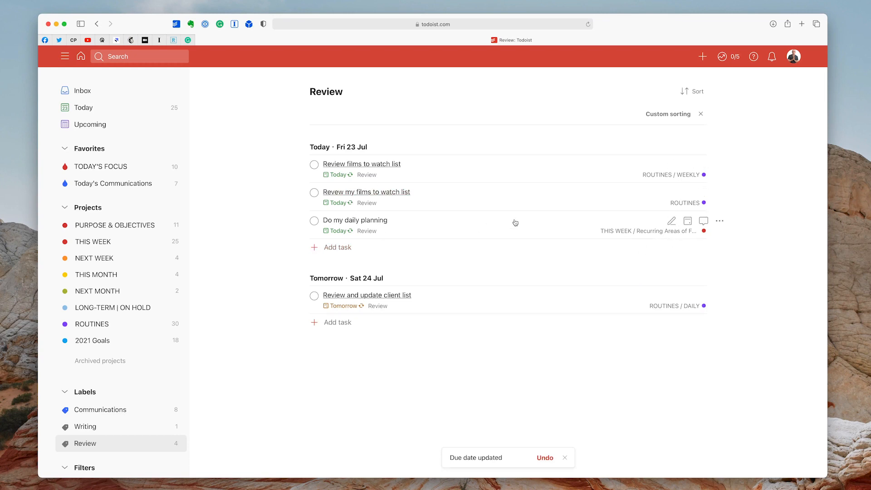
pyautogui.click(687, 221)
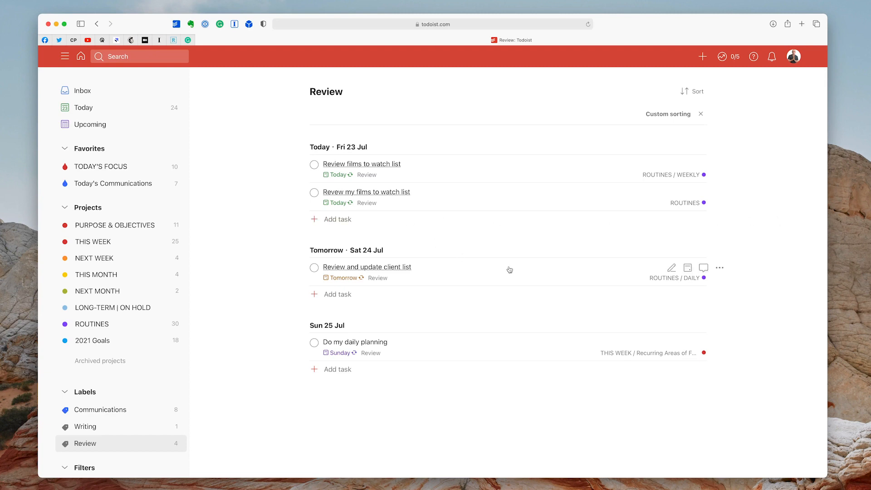
pyautogui.moveTo(441, 329)
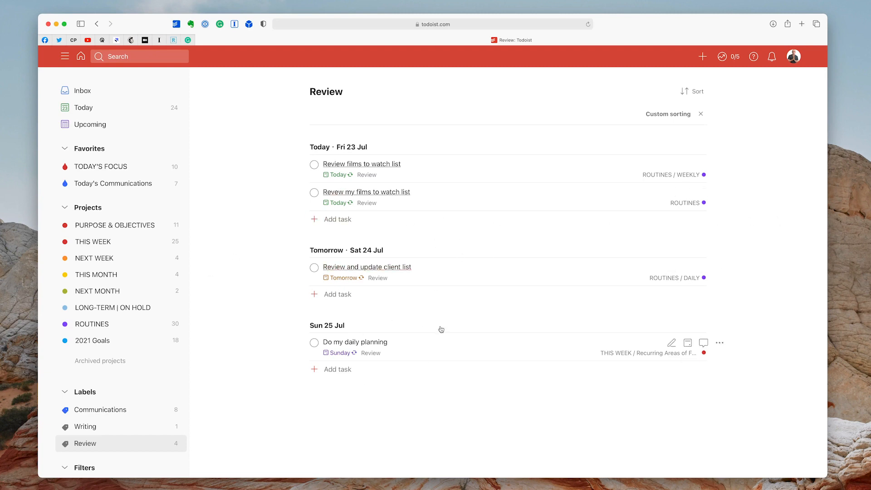
pyautogui.moveTo(369, 187)
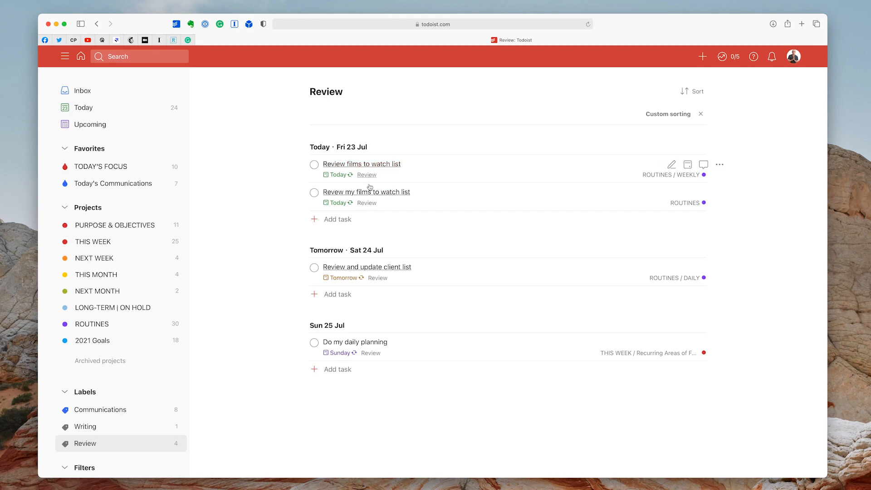
pyautogui.moveTo(231, 152)
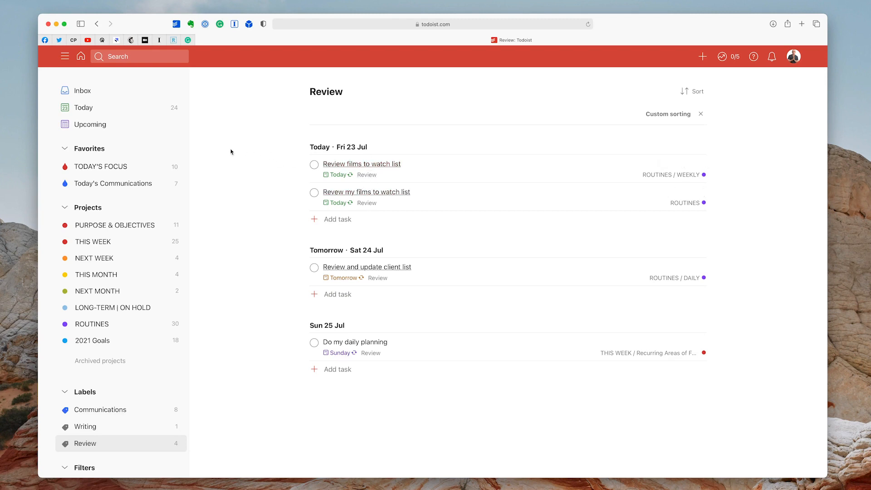